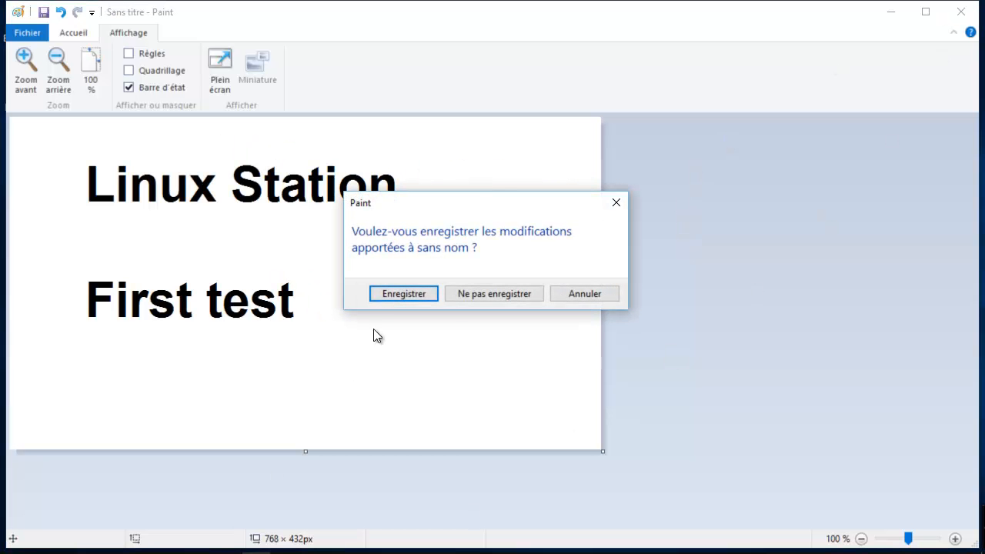
Discard the unsaved 'Linux Station / First test' drawing so Paint closes.
{"action": "left_click", "coordinate": [492, 293]}
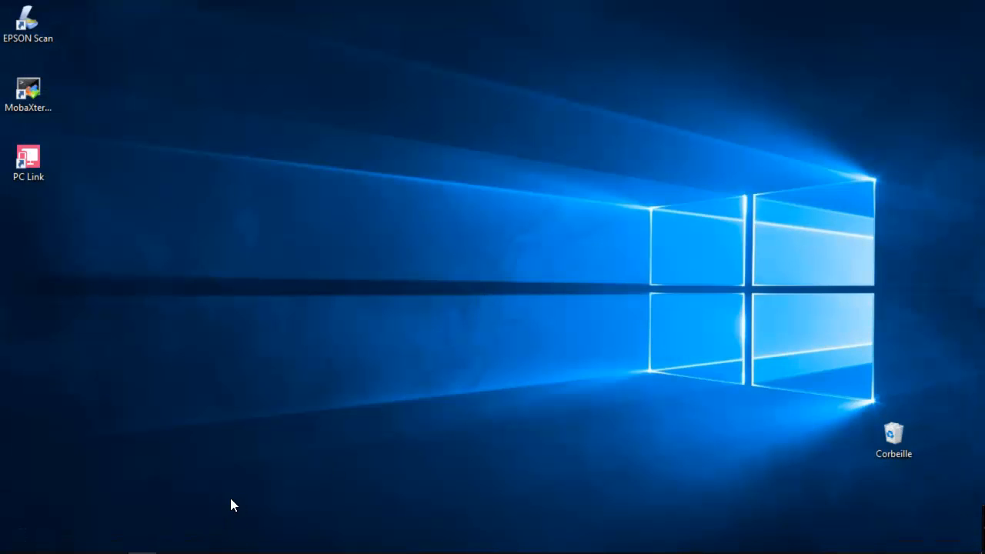
{"action": "mouse_move", "coordinate": [170, 541]}
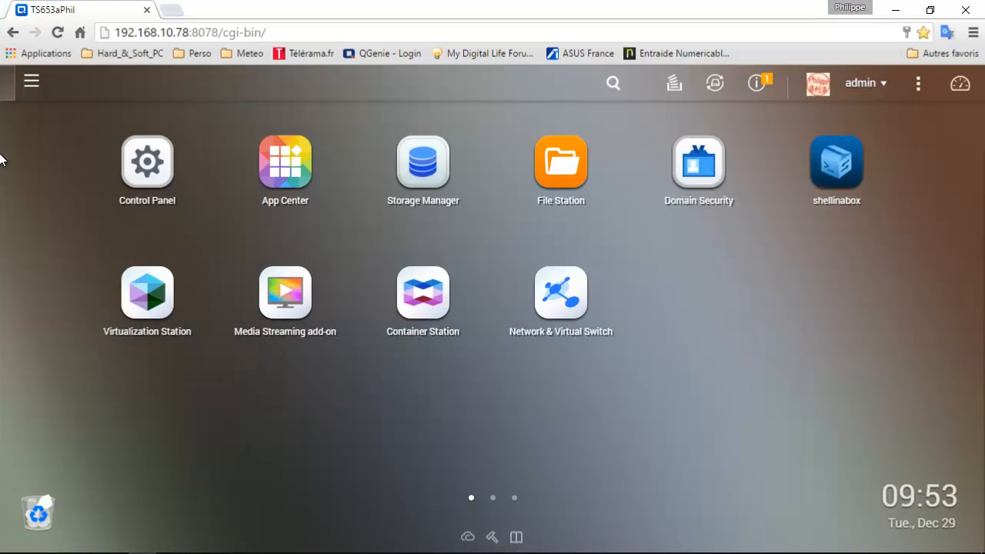
Launch Linux Station - Beta from the QTS main menu to show the Ubuntu container status.
{"action": "left_click", "coordinate": [31, 81]}
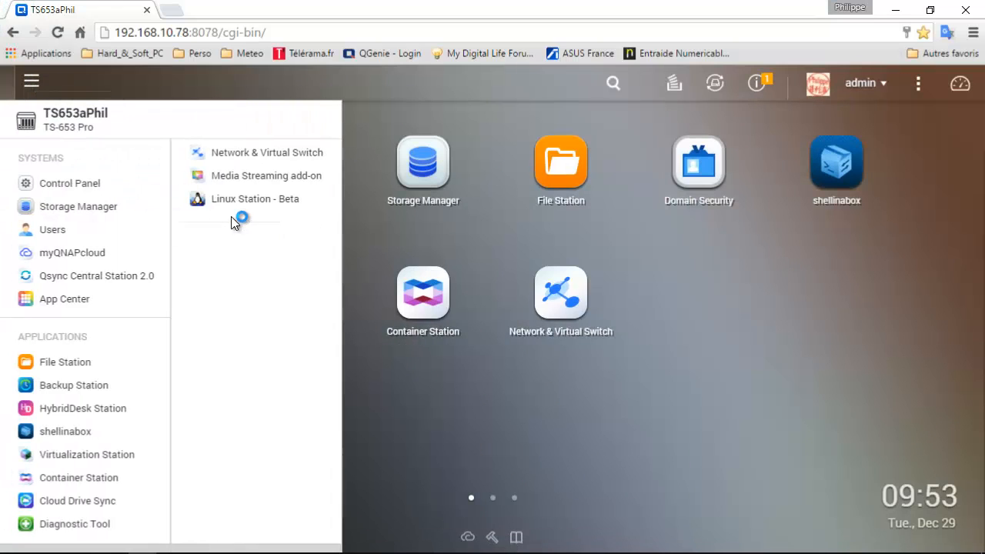
{"action": "left_click", "coordinate": [256, 199]}
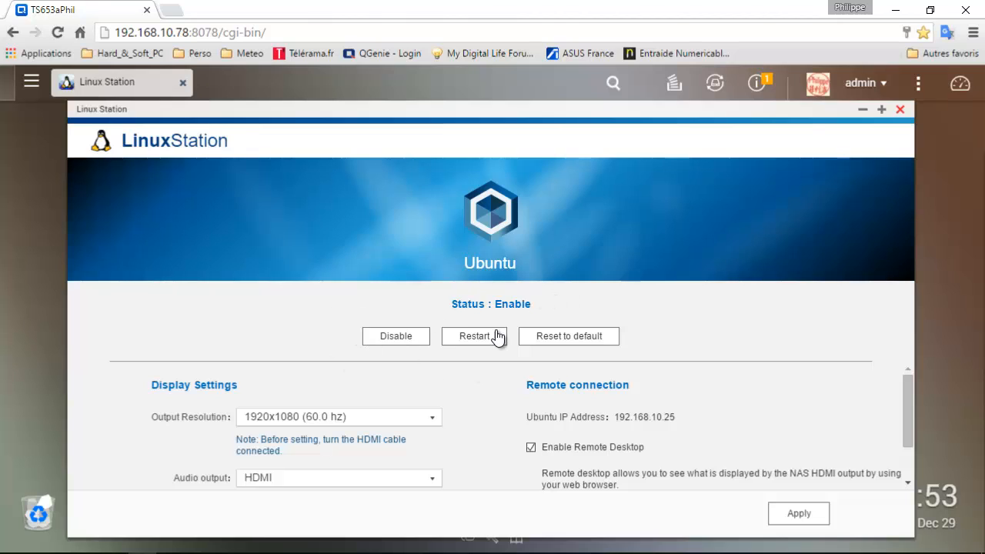
{"action": "mouse_move", "coordinate": [415, 275]}
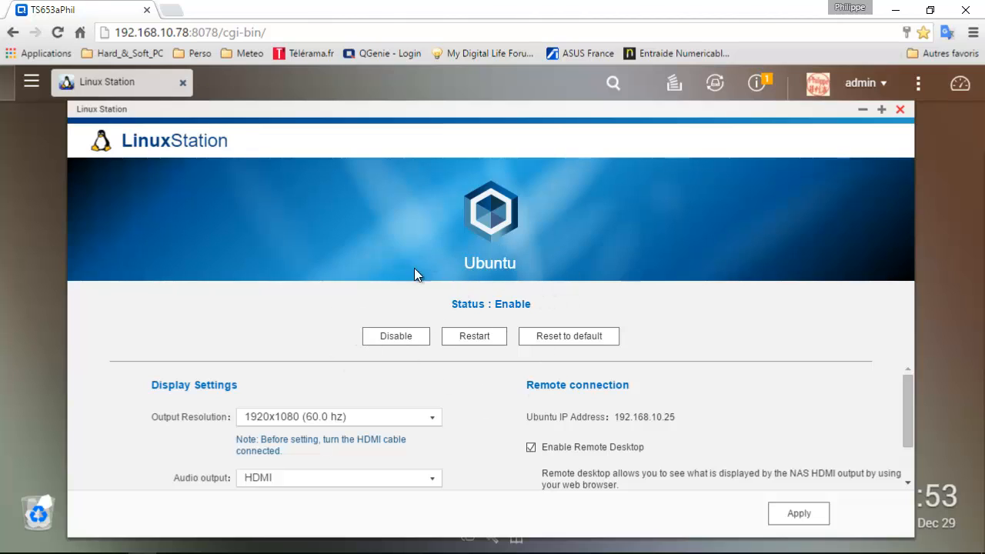
{"action": "mouse_move", "coordinate": [569, 277]}
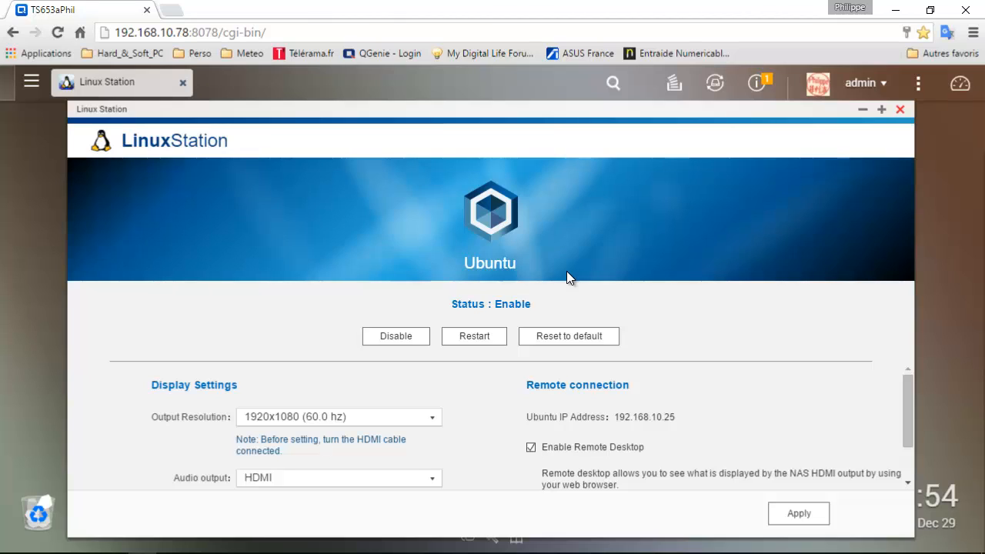
{"action": "mouse_move", "coordinate": [572, 274]}
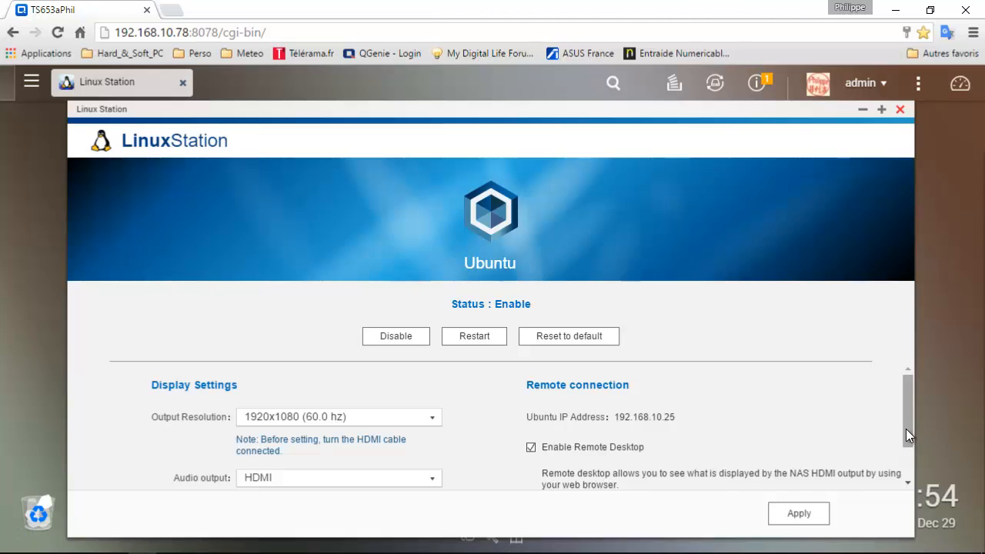
{"action": "scroll", "scroll_direction": "down", "scroll_amount": 3}
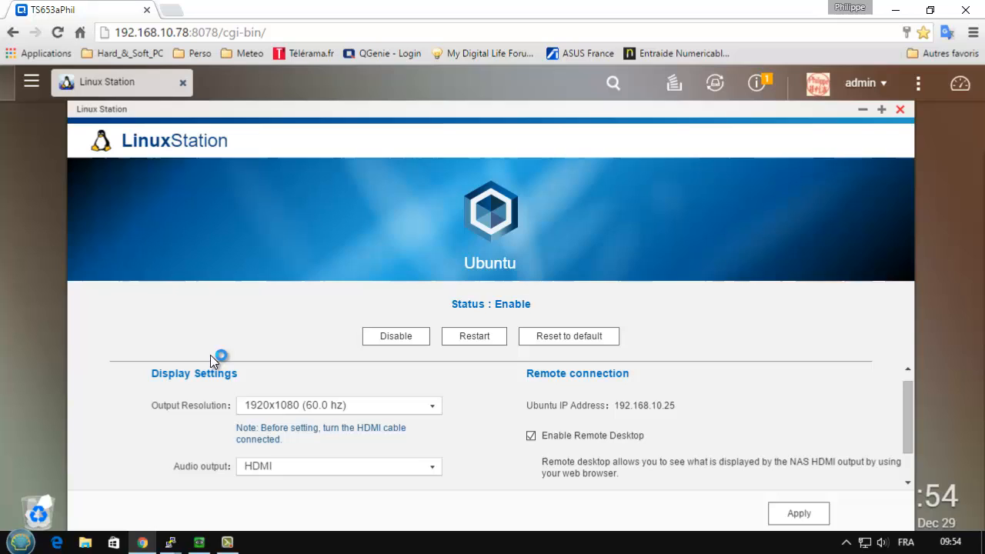
{"action": "mouse_move", "coordinate": [443, 428]}
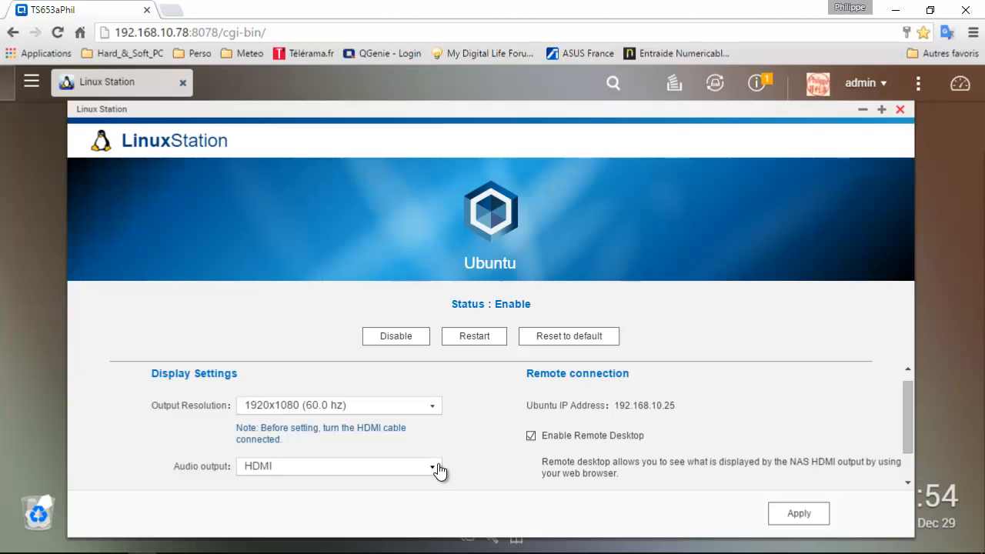
{"action": "left_click", "coordinate": [339, 465]}
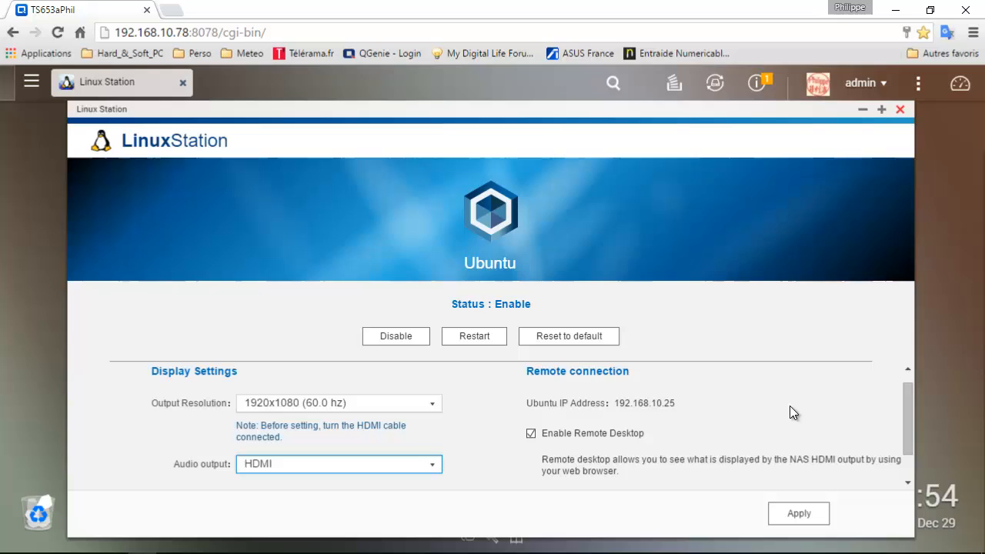
{"action": "scroll", "scroll_direction": "down", "scroll_amount": 3}
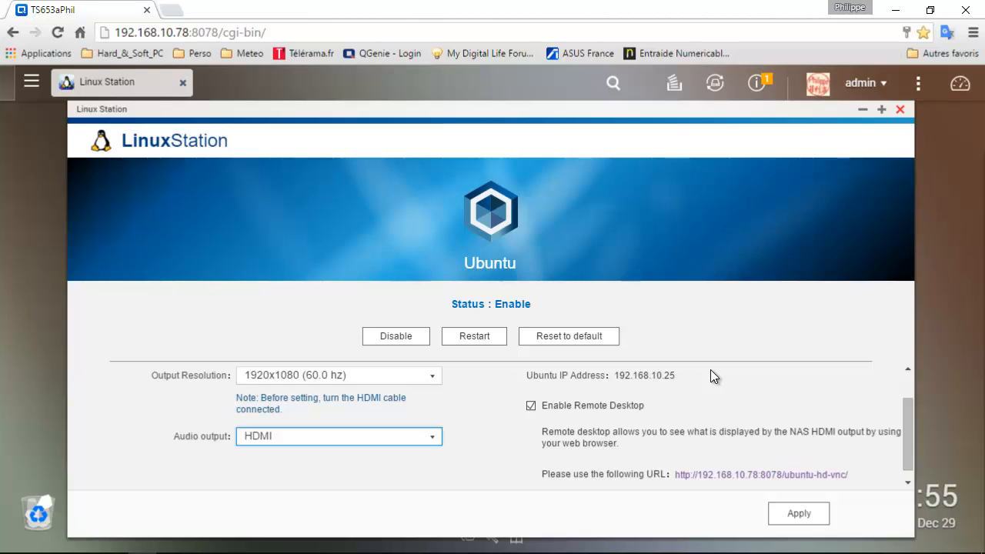
{"action": "mouse_move", "coordinate": [819, 474]}
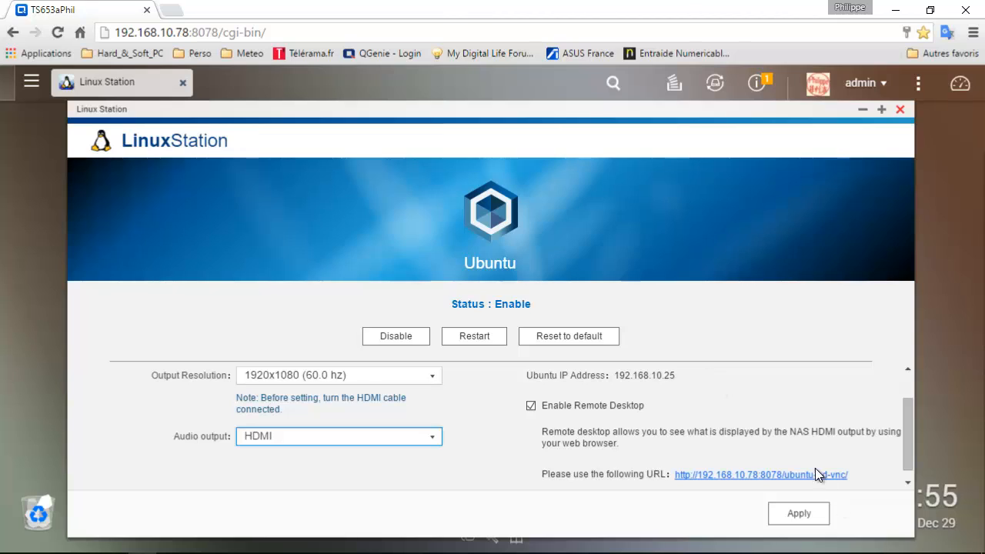
{"action": "mouse_move", "coordinate": [844, 412]}
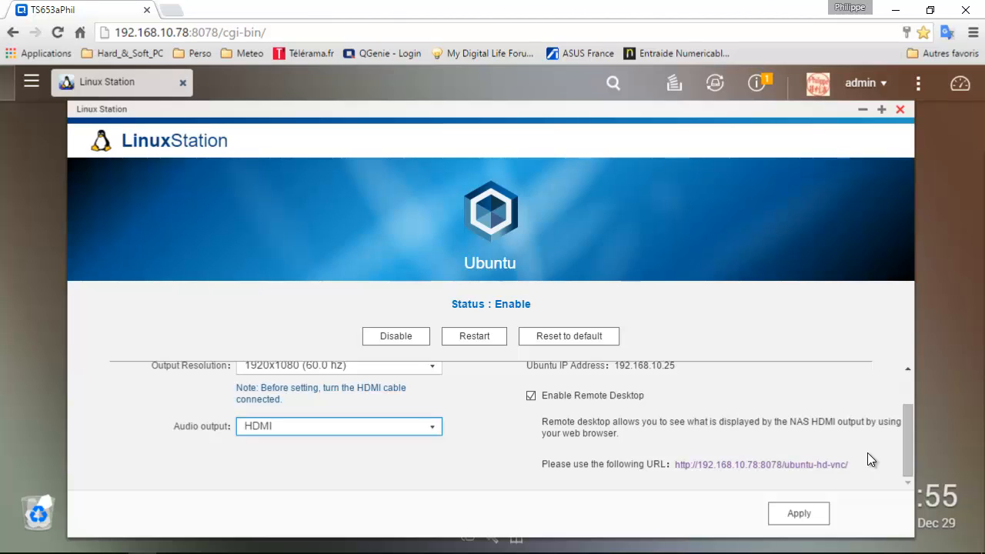
{"action": "mouse_move", "coordinate": [760, 465]}
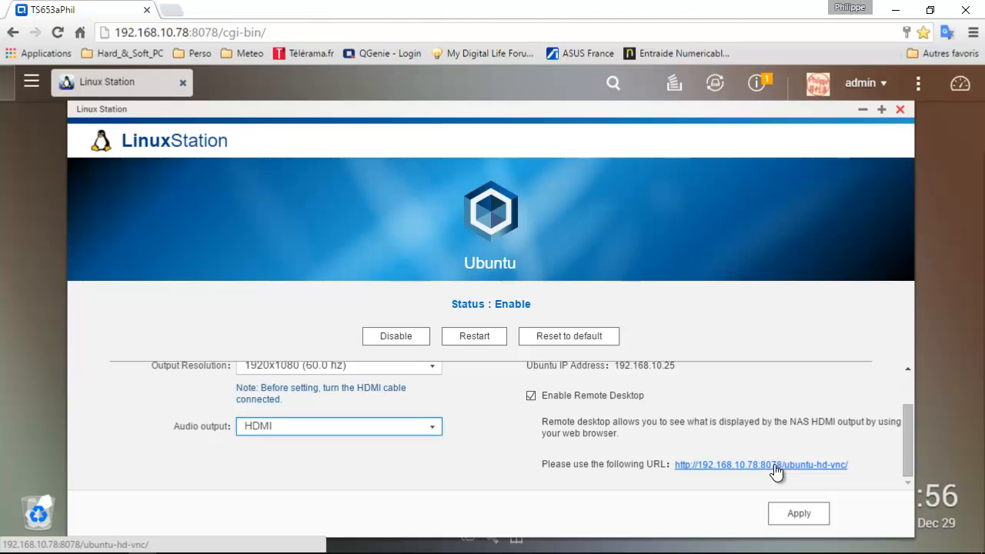
{"action": "mouse_move", "coordinate": [774, 375]}
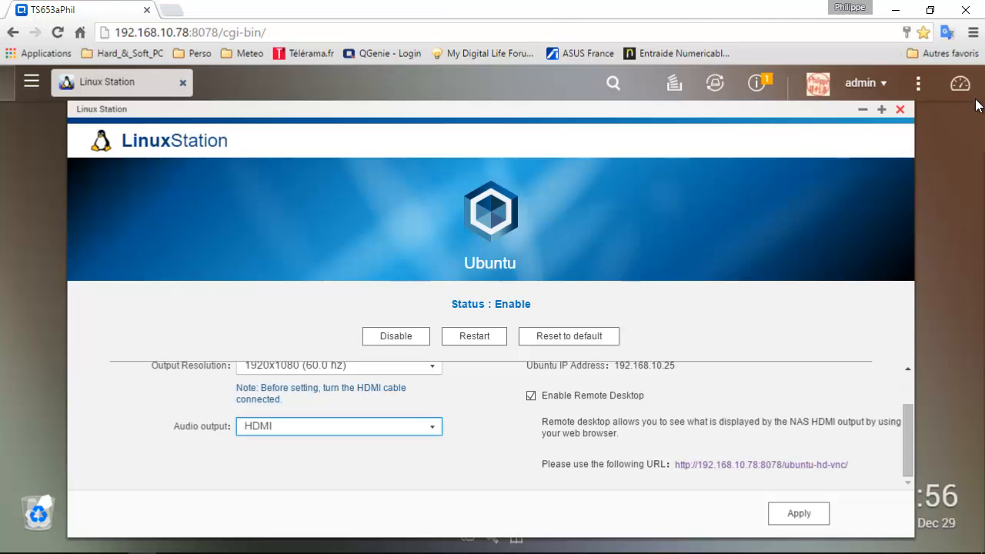
Switch to the MobaXterm SSH session listing the ubuntu-hd container processes.
{"action": "left_click", "coordinate": [896, 10]}
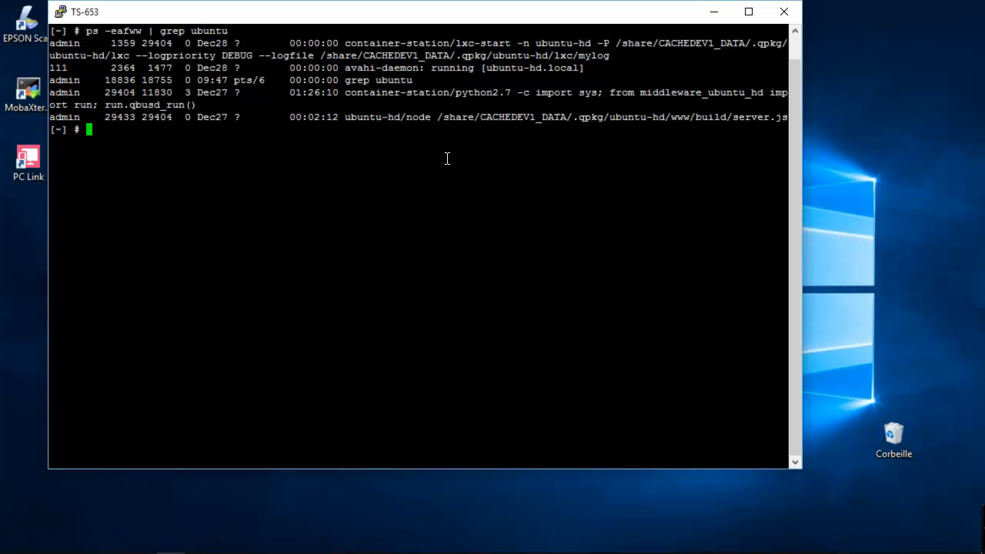
{"action": "mouse_move", "coordinate": [377, 48]}
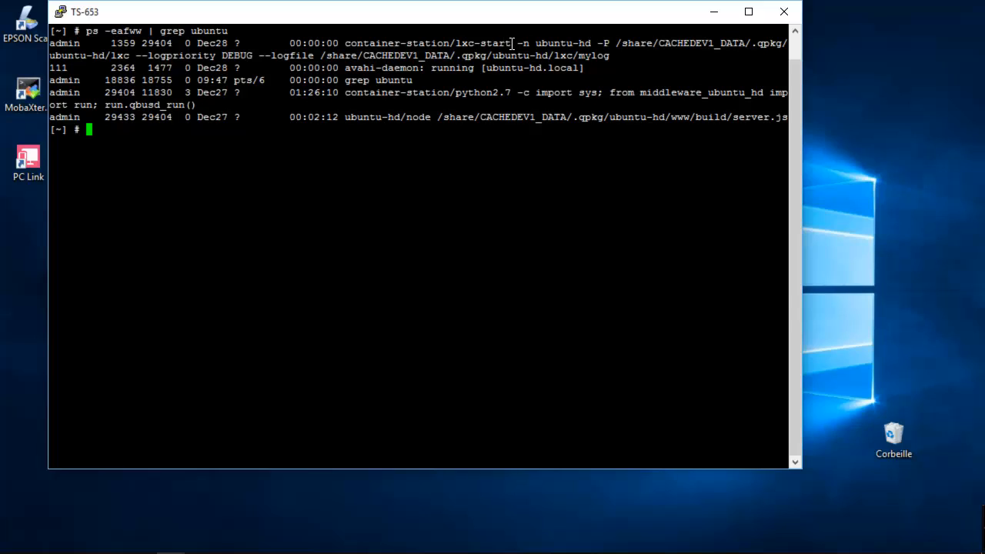
{"action": "mouse_move", "coordinate": [502, 155]}
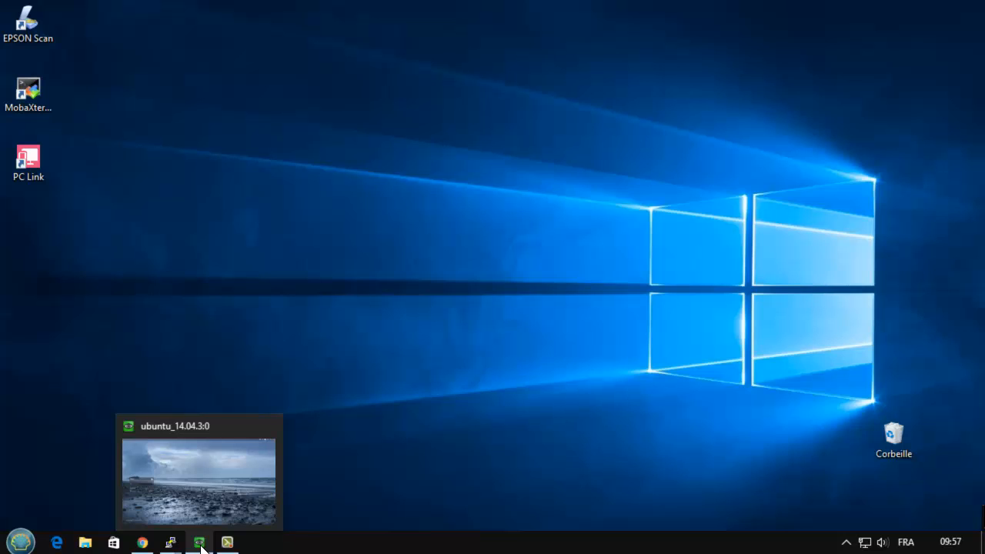
Enter the admin password on the Ubuntu 14.04 greeter to log into the remote desktop.
{"action": "left_click", "coordinate": [198, 541]}
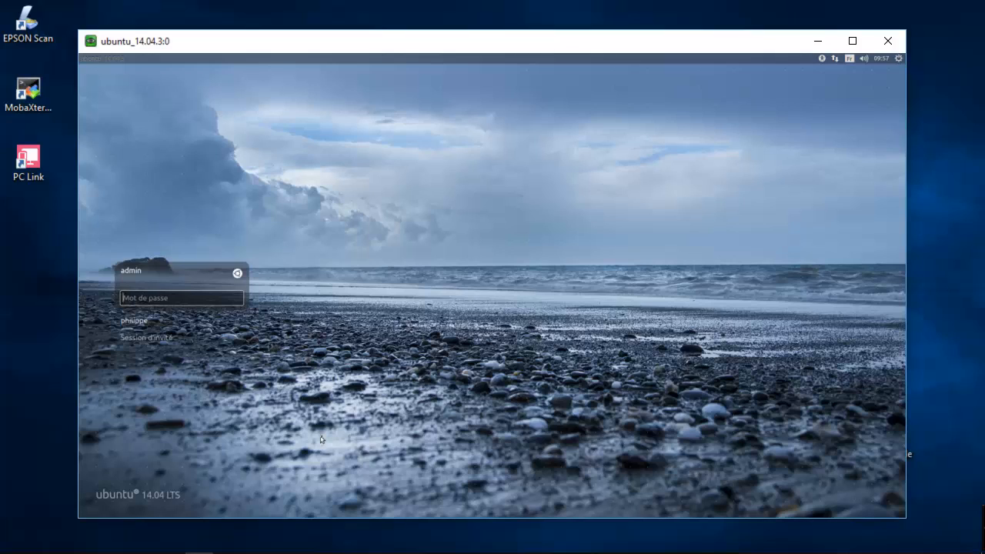
{"action": "mouse_move", "coordinate": [354, 483]}
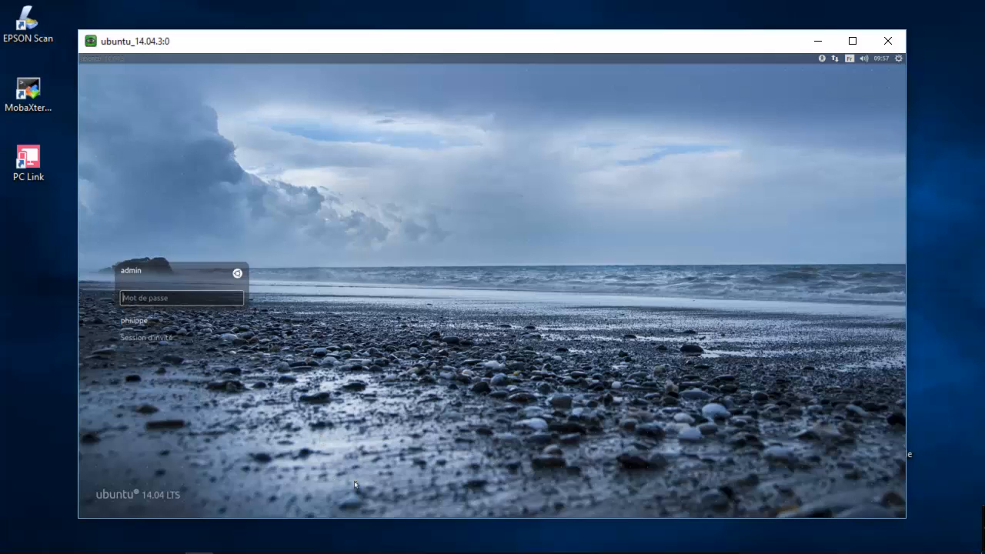
{"action": "mouse_move", "coordinate": [326, 299]}
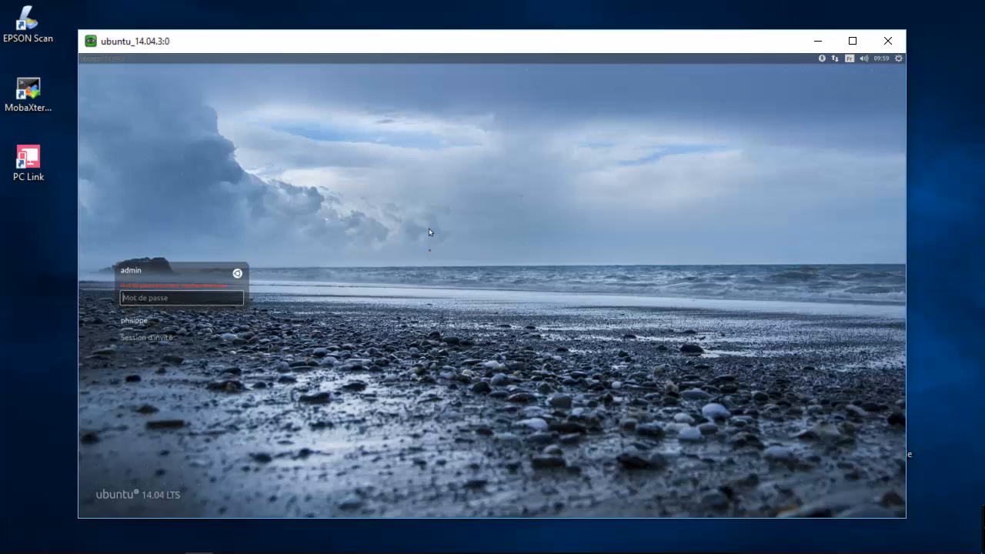
{"action": "mouse_move", "coordinate": [429, 259]}
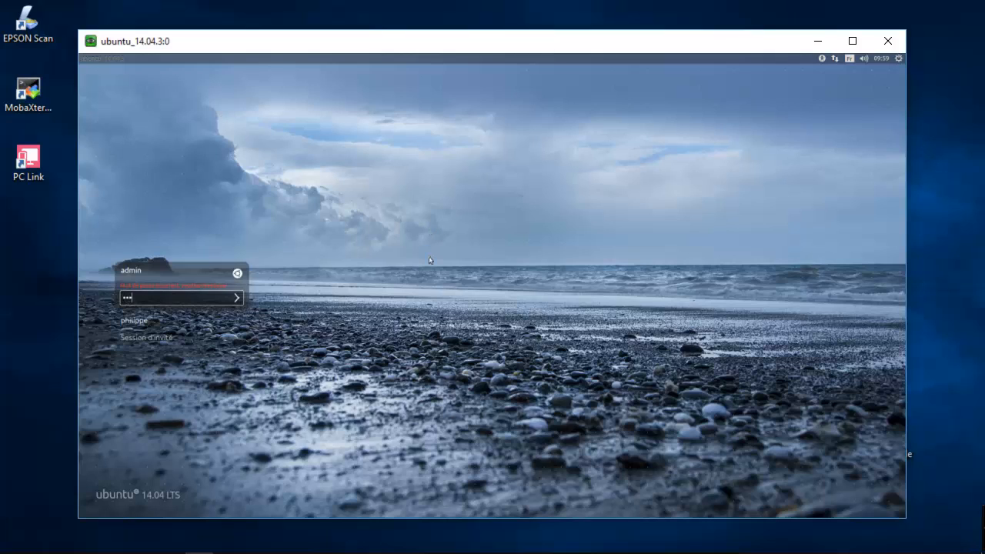
{"action": "left_click", "coordinate": [237, 299]}
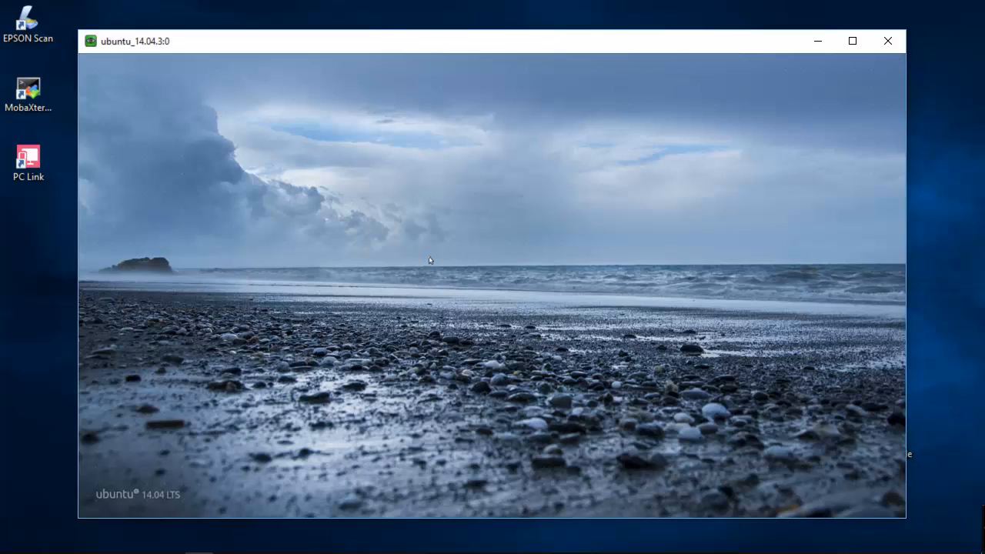
{"action": "mouse_move", "coordinate": [291, 336]}
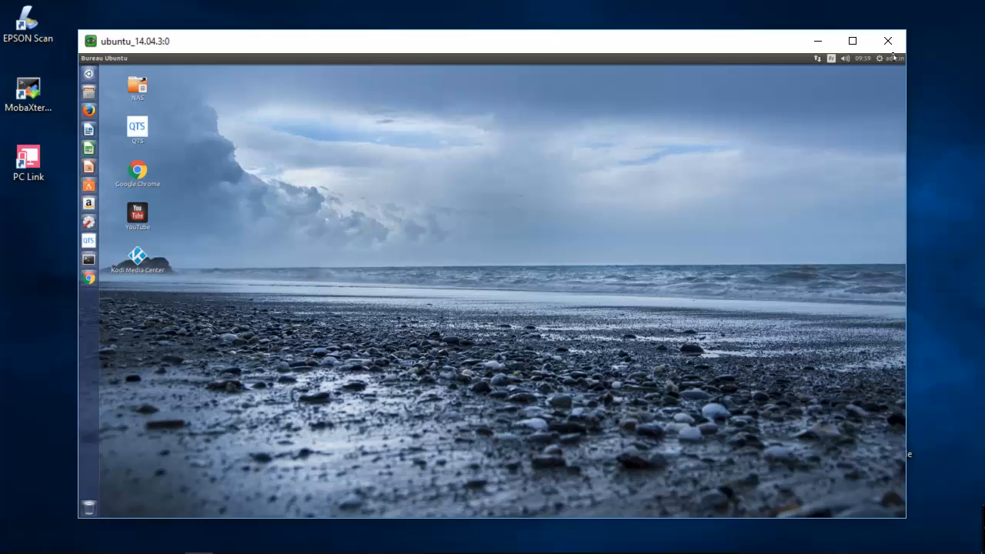
Briefly view Paramètres système from the session menu, then close it again.
{"action": "left_click", "coordinate": [893, 58]}
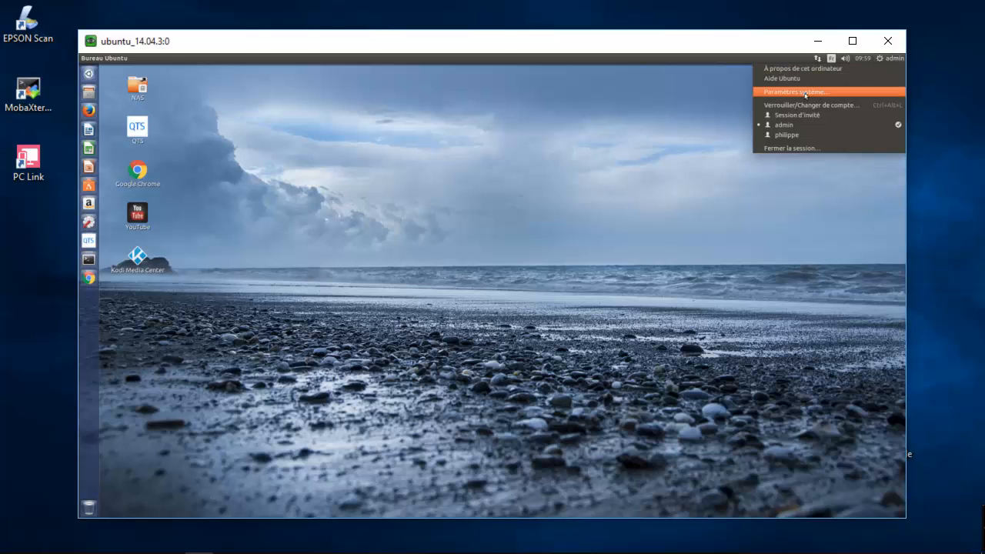
{"action": "left_click", "coordinate": [794, 92]}
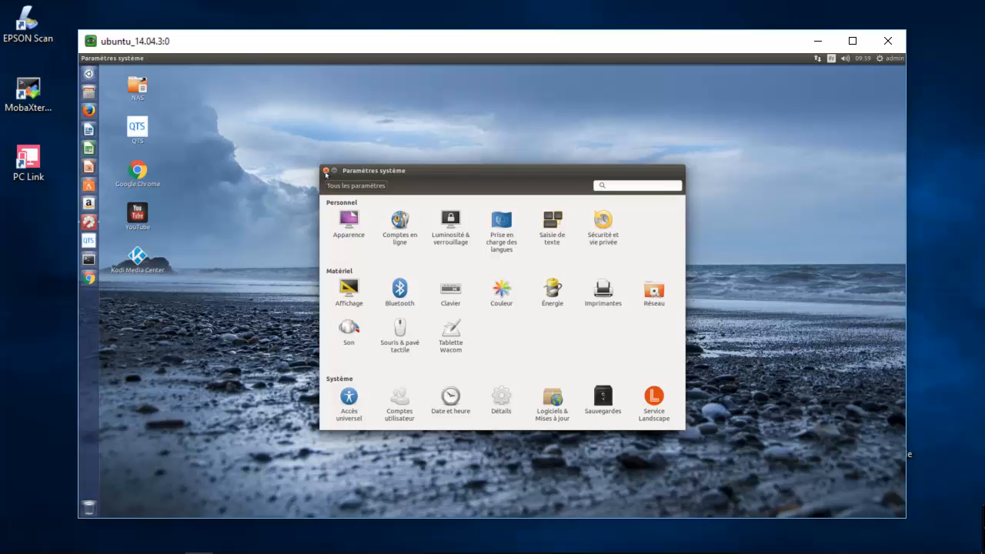
{"action": "left_click", "coordinate": [327, 170]}
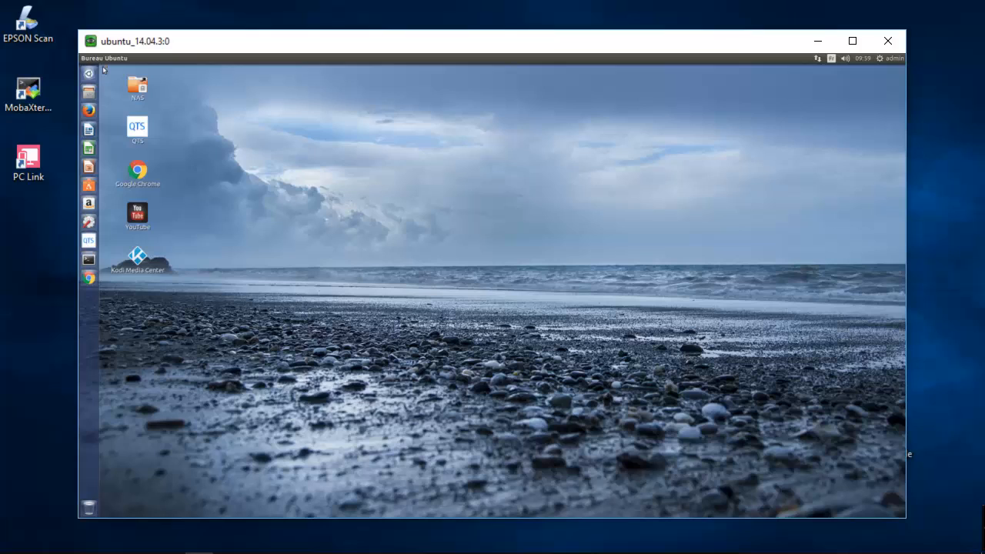
{"action": "left_click", "coordinate": [137, 85]}
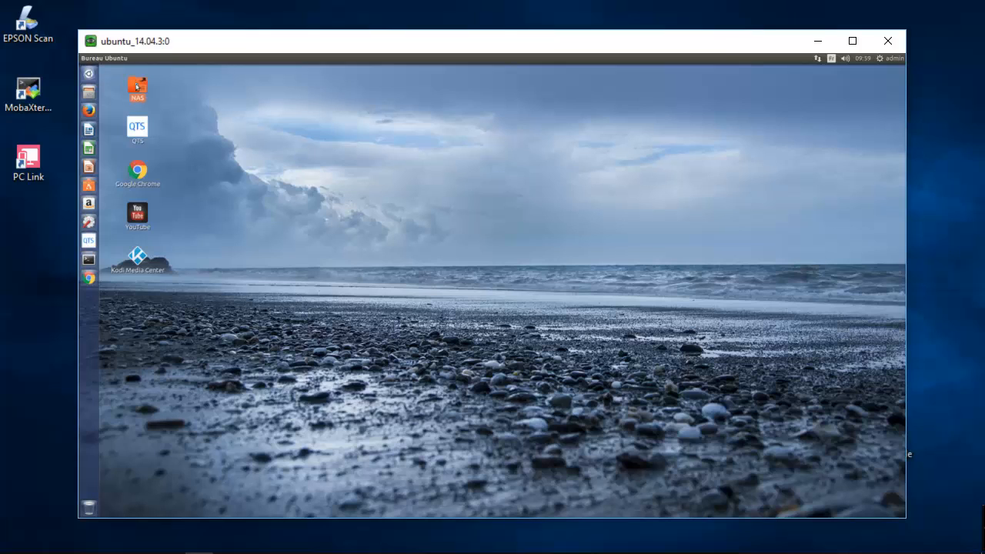
Browse the NAS desktop folder, then the container's root filesystem and home folder.
{"action": "double_click", "coordinate": [137, 86]}
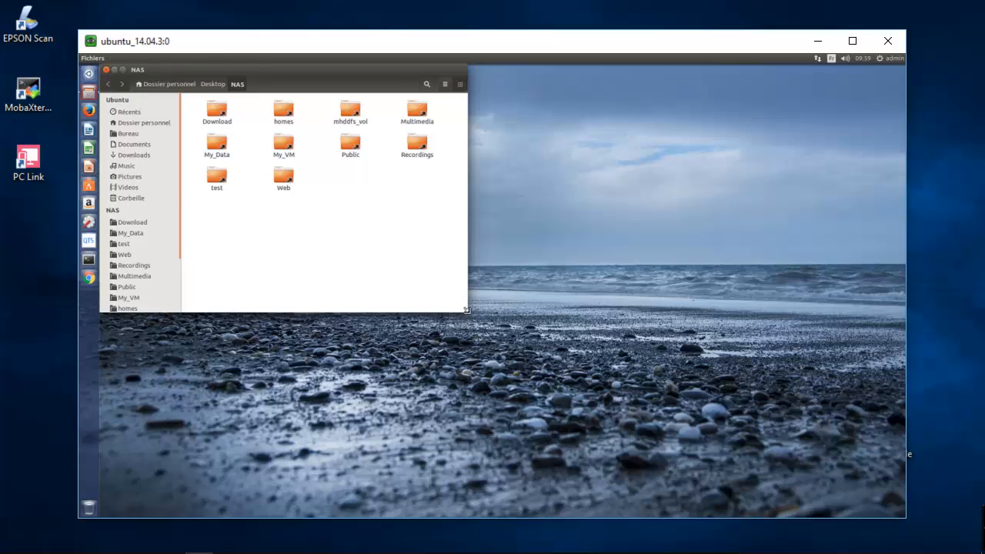
{"action": "left_click_drag", "start_coordinate": [464, 311], "coordinate": [838, 496]}
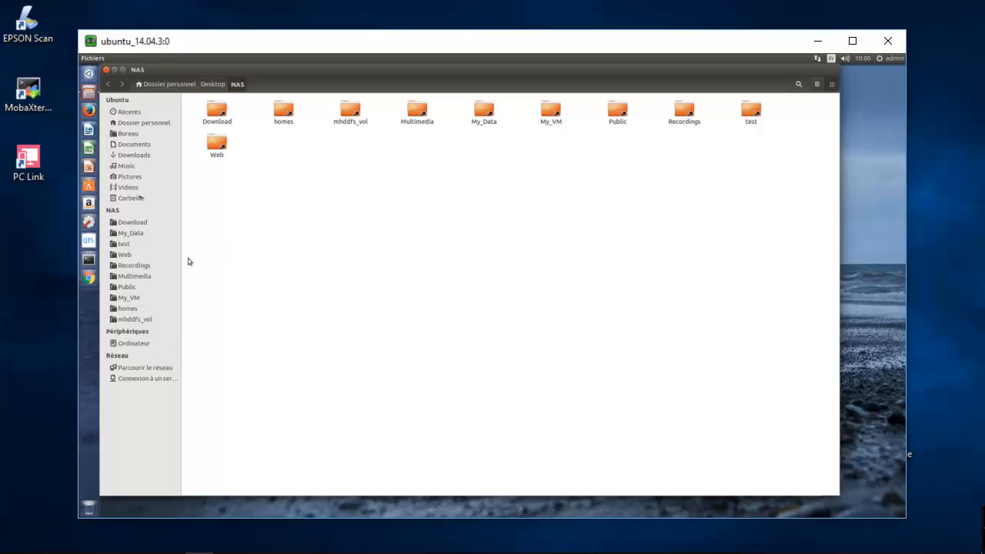
{"action": "mouse_move", "coordinate": [686, 142]}
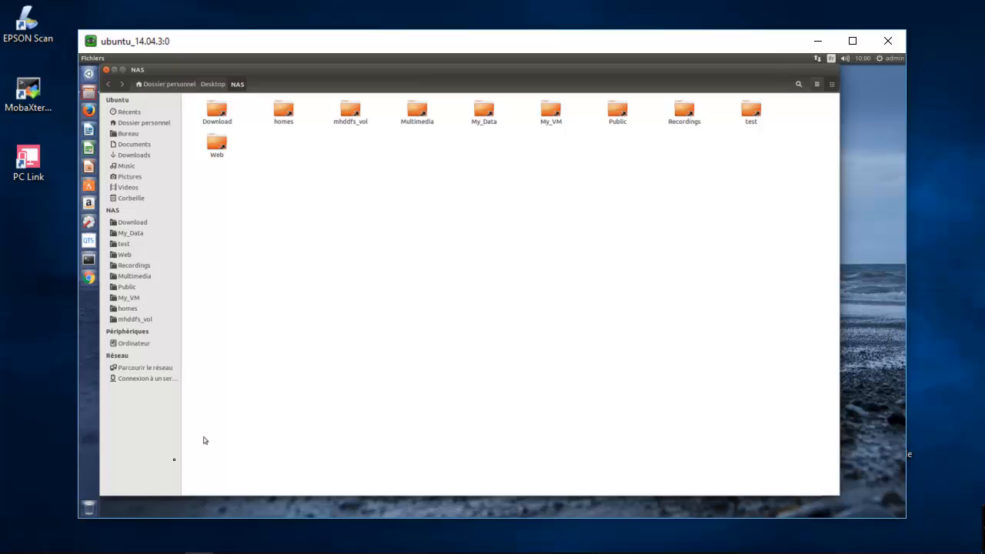
{"action": "left_click", "coordinate": [134, 343]}
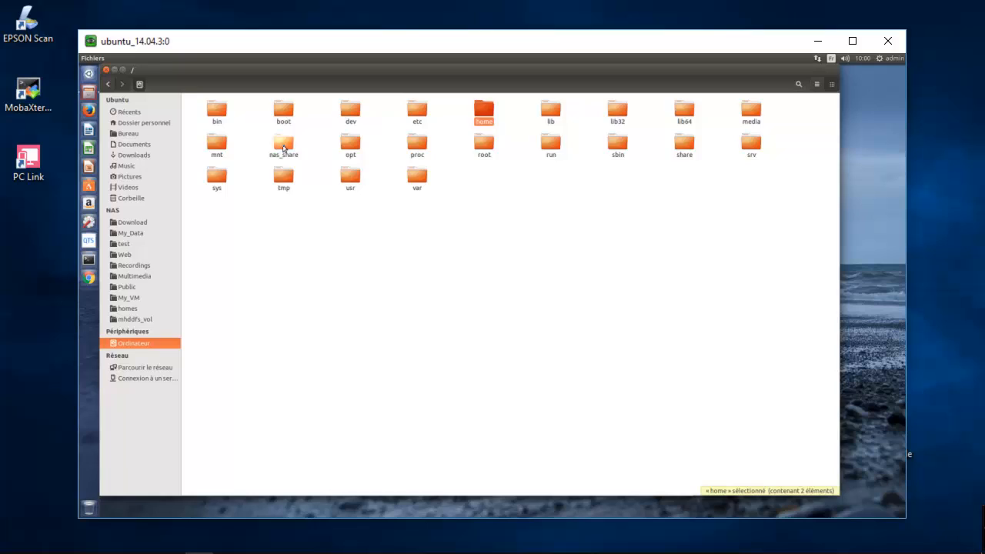
{"action": "double_click", "coordinate": [283, 146]}
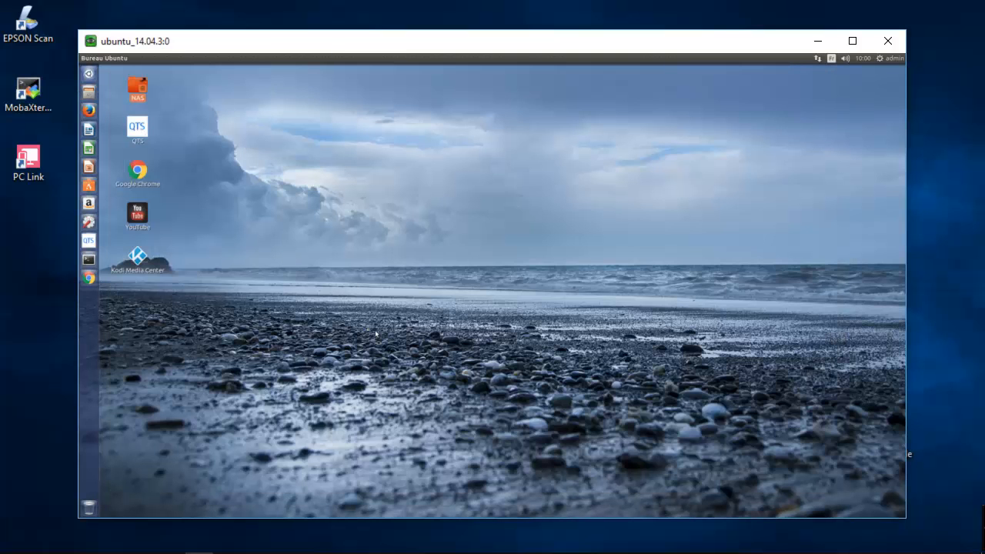
{"action": "mouse_move", "coordinate": [182, 217]}
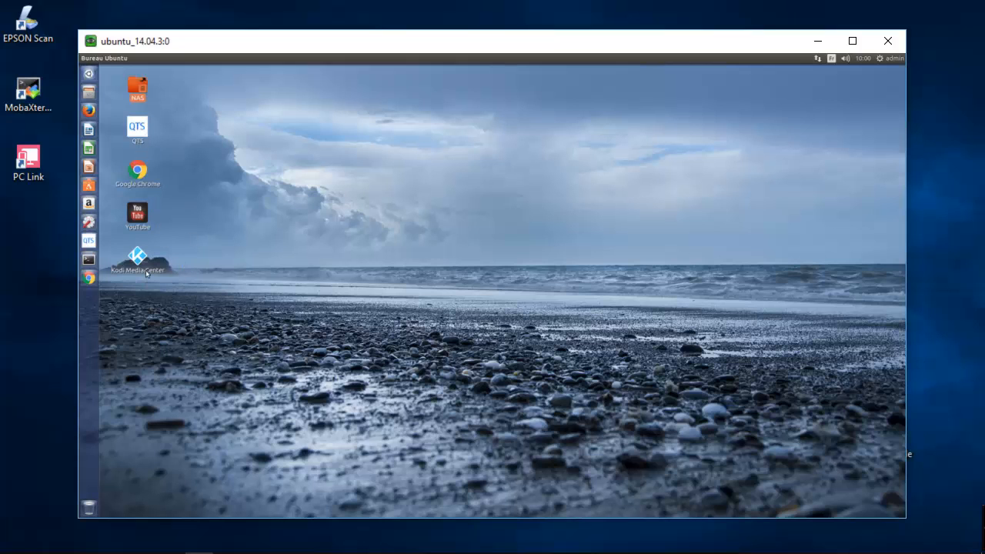
Select the Kodi Media Center shortcut on the Ubuntu desktop.
{"action": "left_click", "coordinate": [137, 260]}
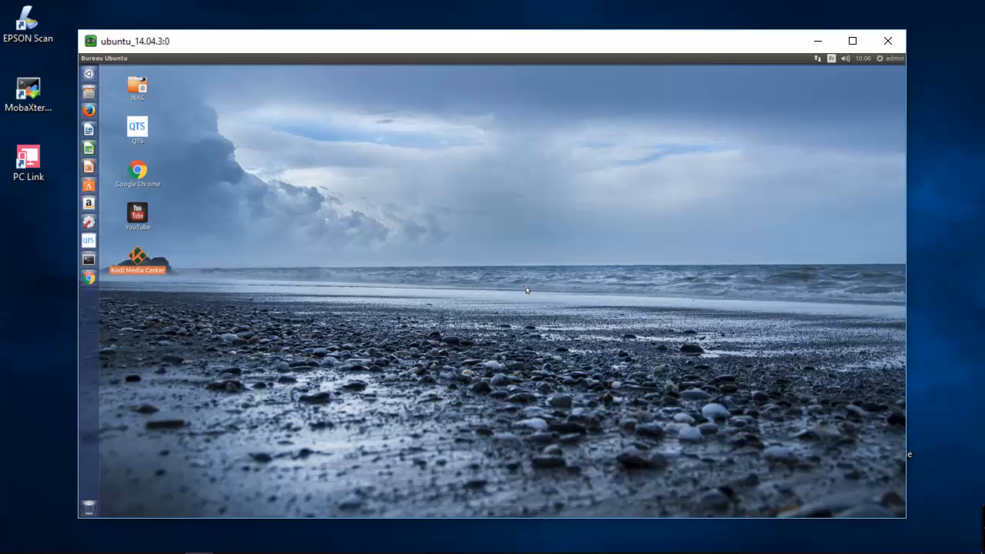
Launch Kodi Media Center and reach its home screen.
{"action": "double_click", "coordinate": [137, 259]}
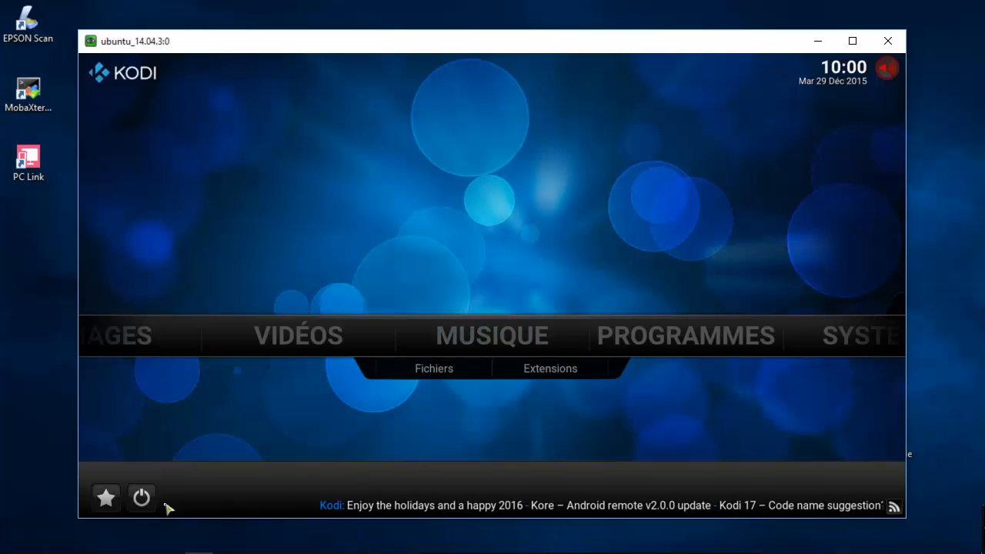
Exit Kodi via its power menu's Sortir option, returning to the Ubuntu desktop.
{"action": "left_click", "coordinate": [142, 497]}
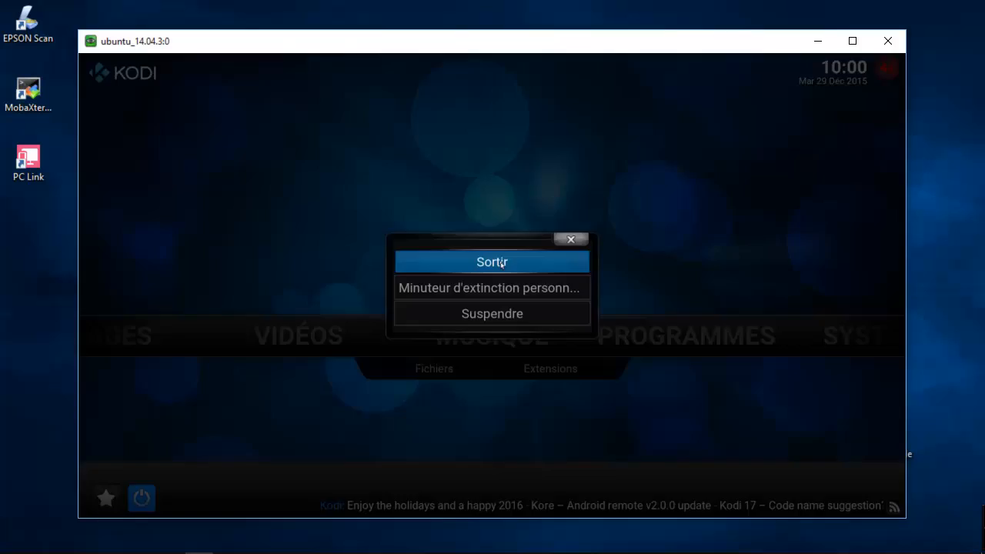
{"action": "left_click", "coordinate": [491, 262]}
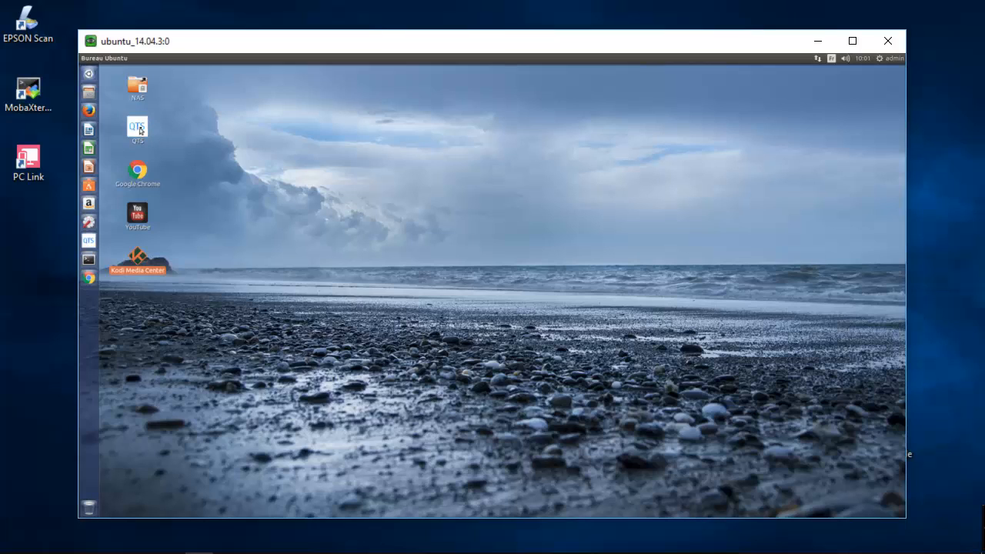
{"action": "mouse_move", "coordinate": [90, 259]}
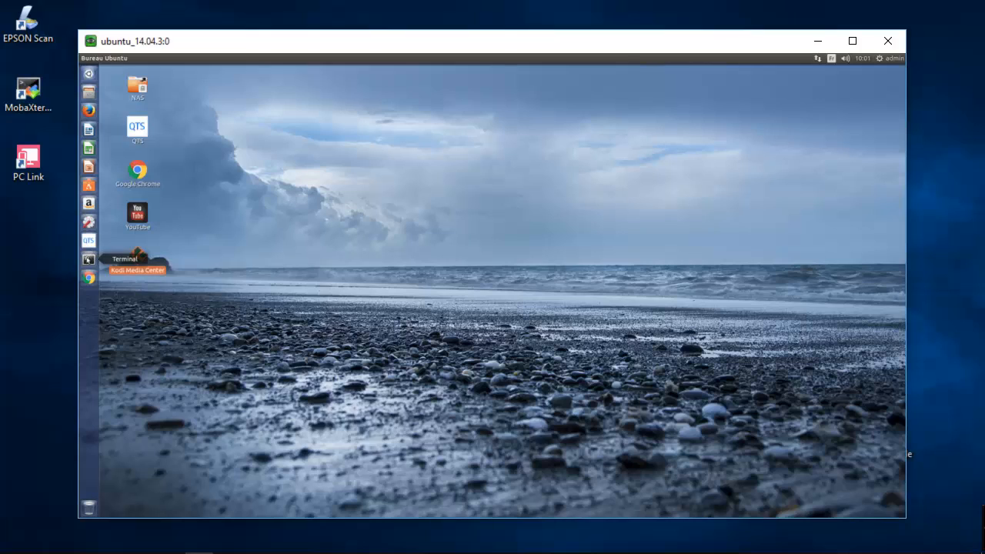
Become root in a new Terminal with 'su - root'.
{"action": "left_click", "coordinate": [87, 259]}
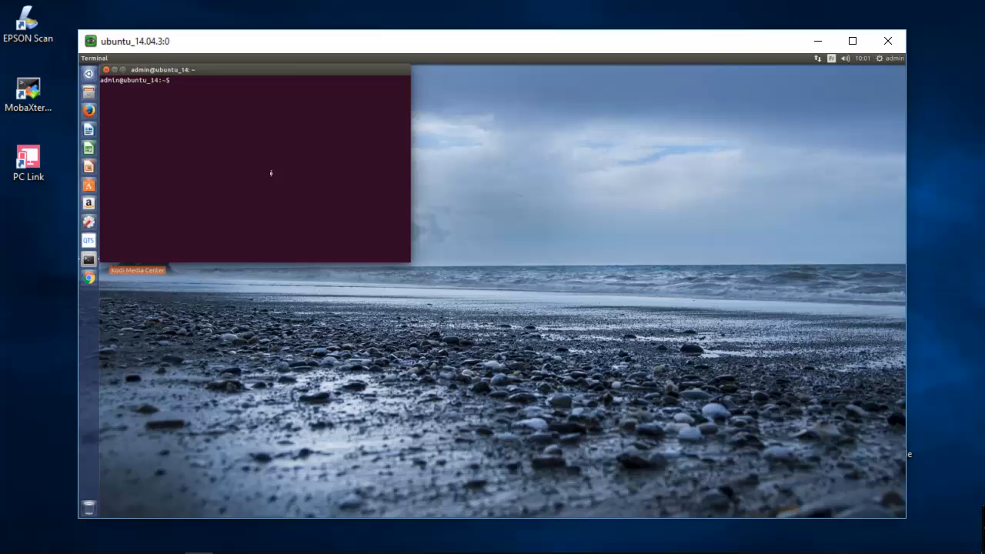
{"action": "type", "text": "su"}
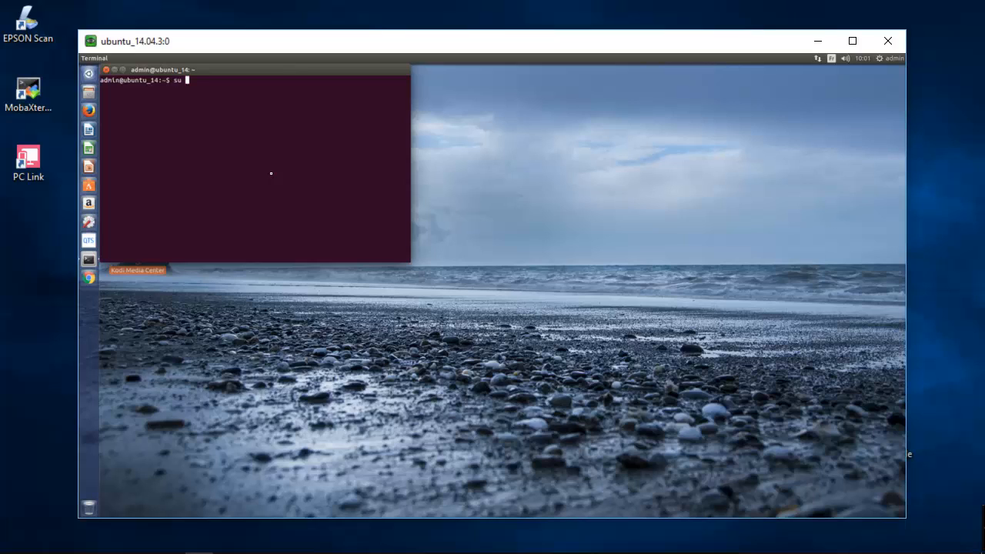
{"action": "type", "text": "- root"}
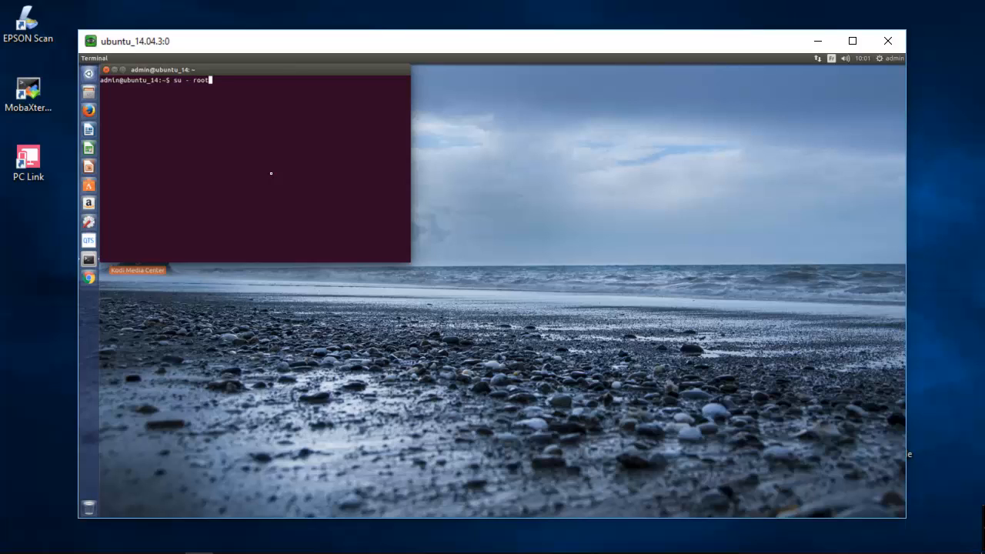
{"action": "key", "text": "Return"}
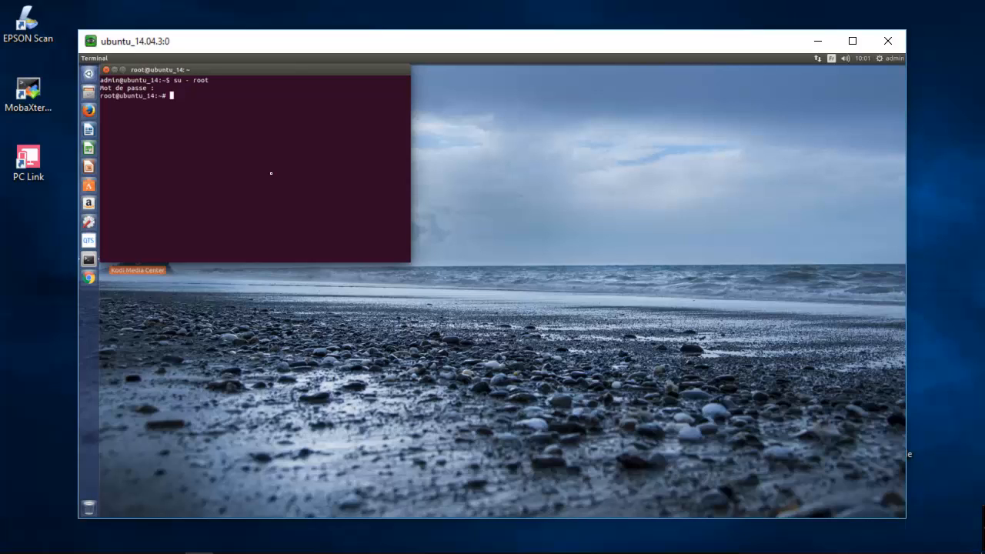
Begin the apt-get command to refresh the container's package lists.
{"action": "type", "text": "ap"}
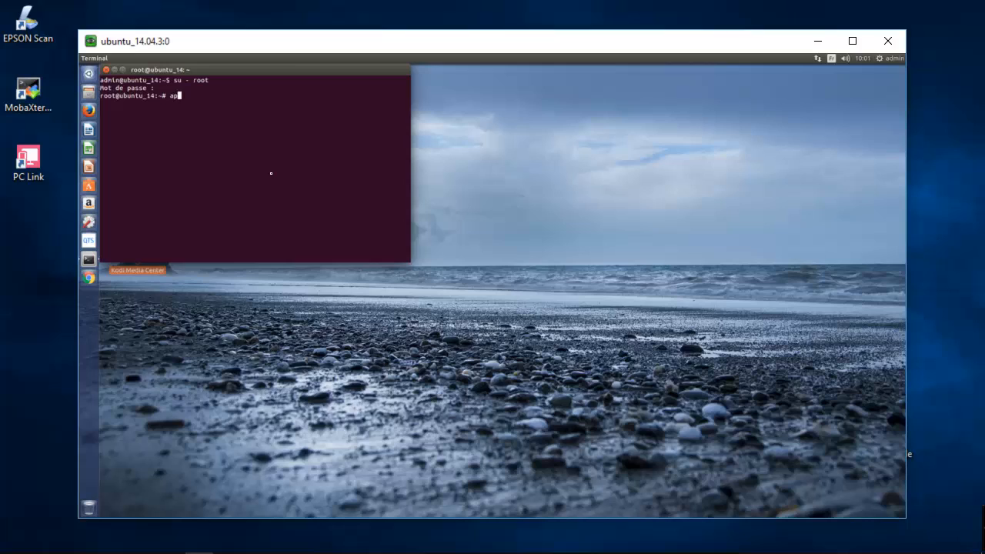
{"action": "type", "text": "t-get"}
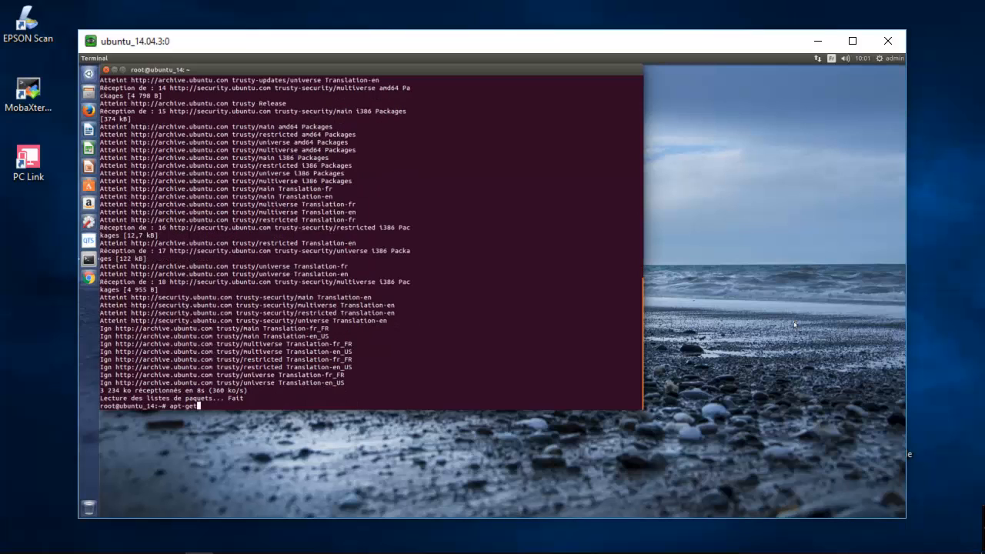
Run the apt-get upgrade so nautilus, libglib and modemmanager updates finish installing.
{"action": "type", "text": "upgar"}
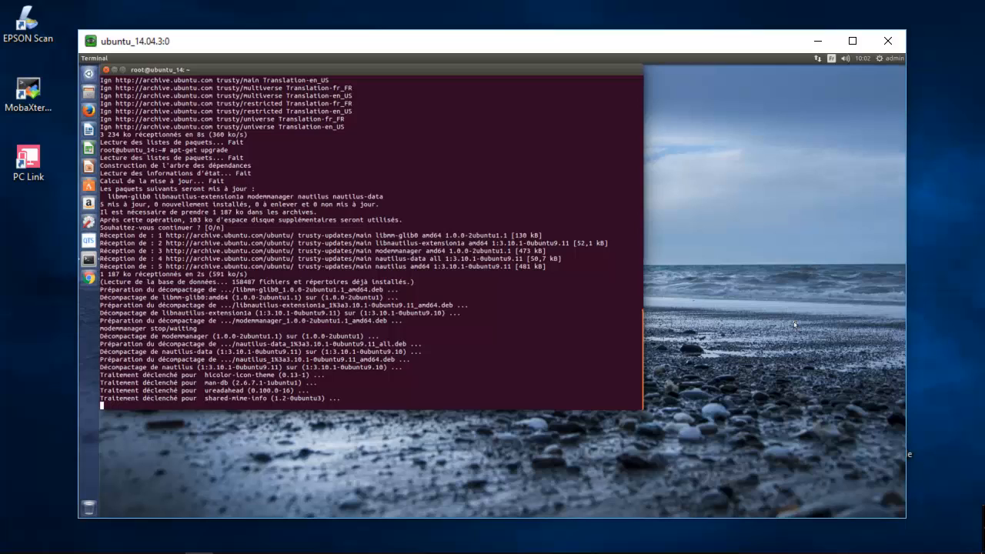
{"action": "mouse_move", "coordinate": [818, 332]}
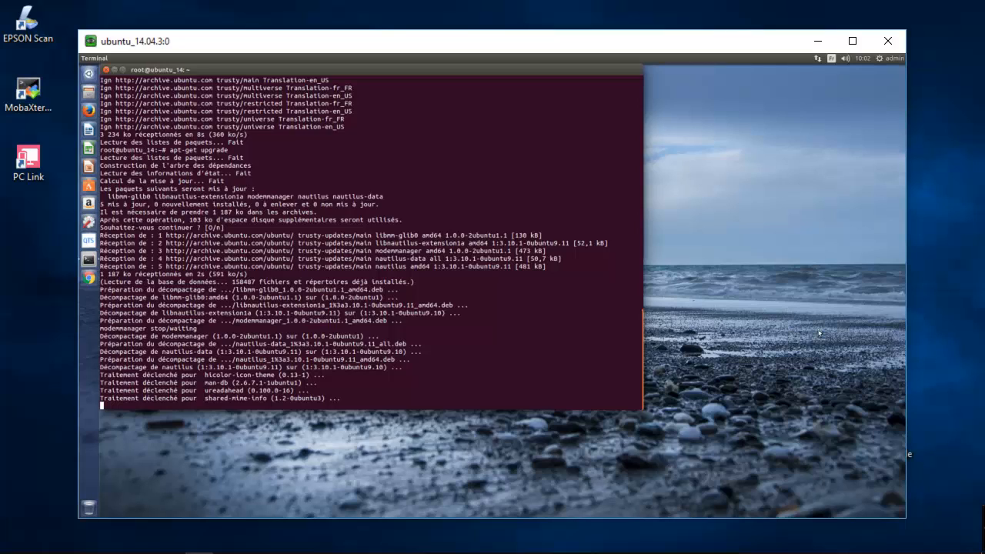
{"action": "mouse_move", "coordinate": [732, 465]}
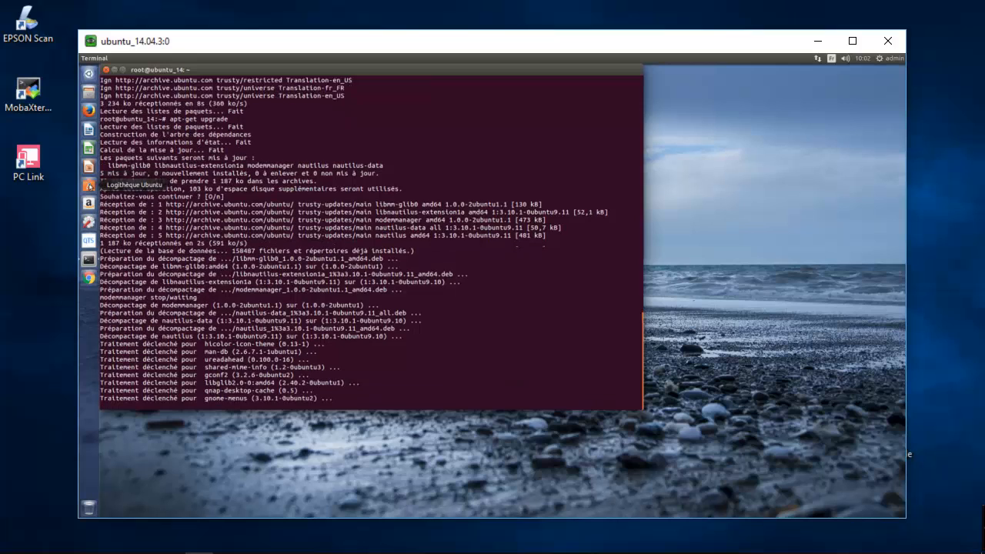
{"action": "scroll", "scroll_direction": "down", "scroll_amount": 3}
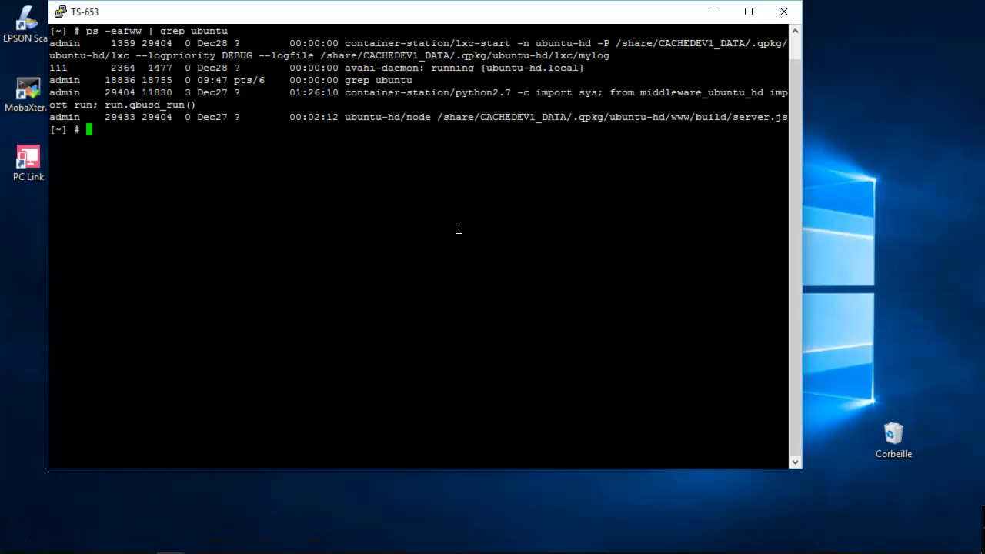
{"action": "mouse_move", "coordinate": [568, 224]}
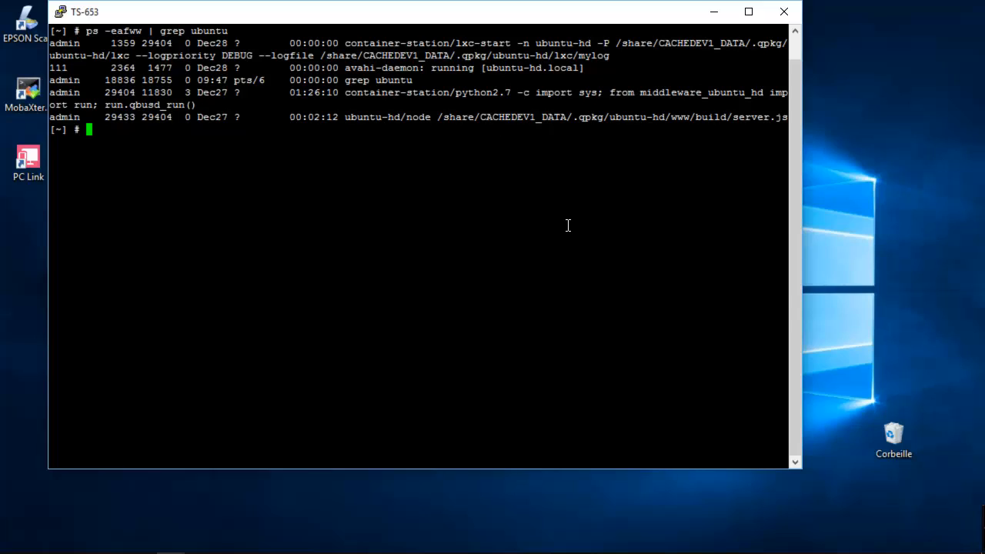
Change into /share/CACHEDEV1_DATA/.qpkg/ubuntu-hd/ and list its contents.
{"action": "type", "text": "cd /s"}
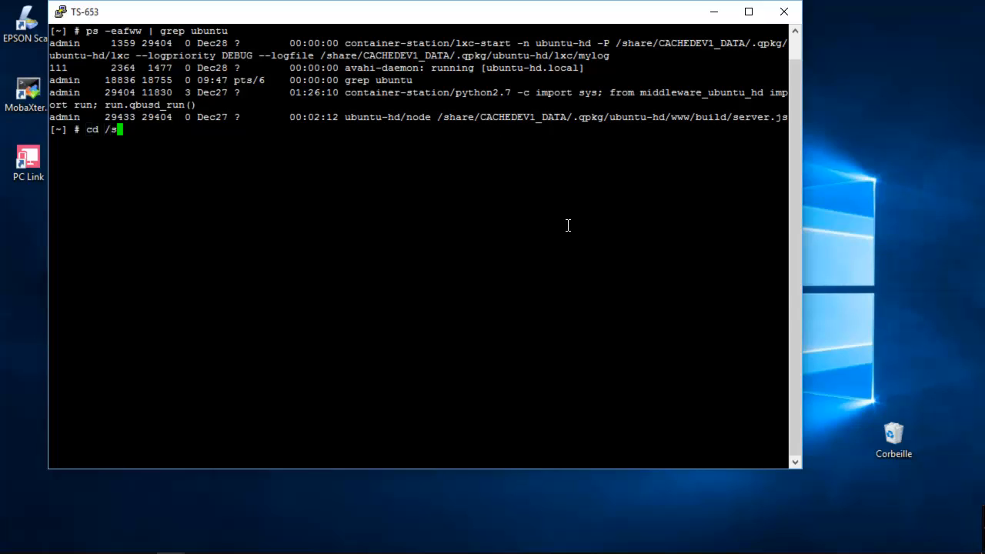
{"action": "type", "text": "hare/C"}
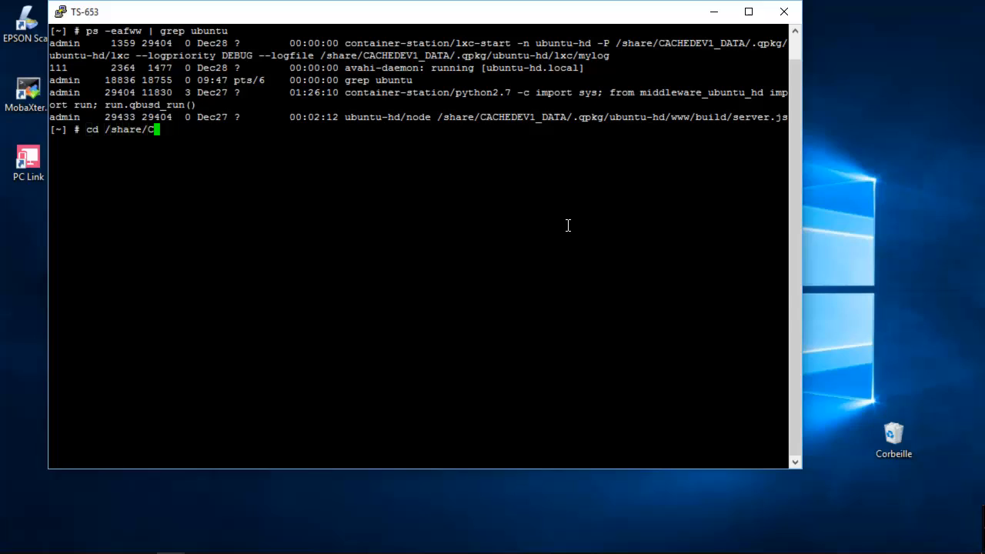
{"action": "type", "text": "ACHEDEV1"}
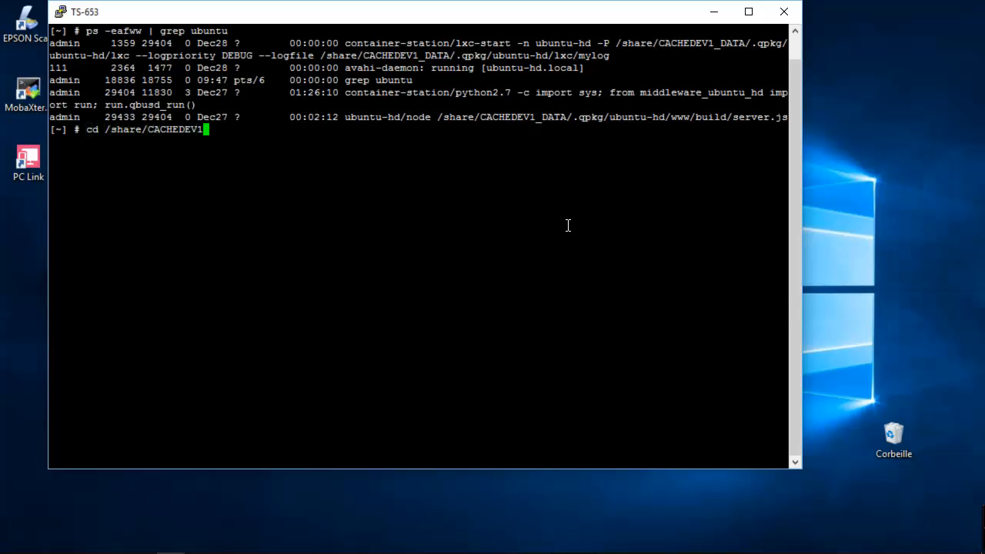
{"action": "type", "text": "_DATA/.qpkg/u"}
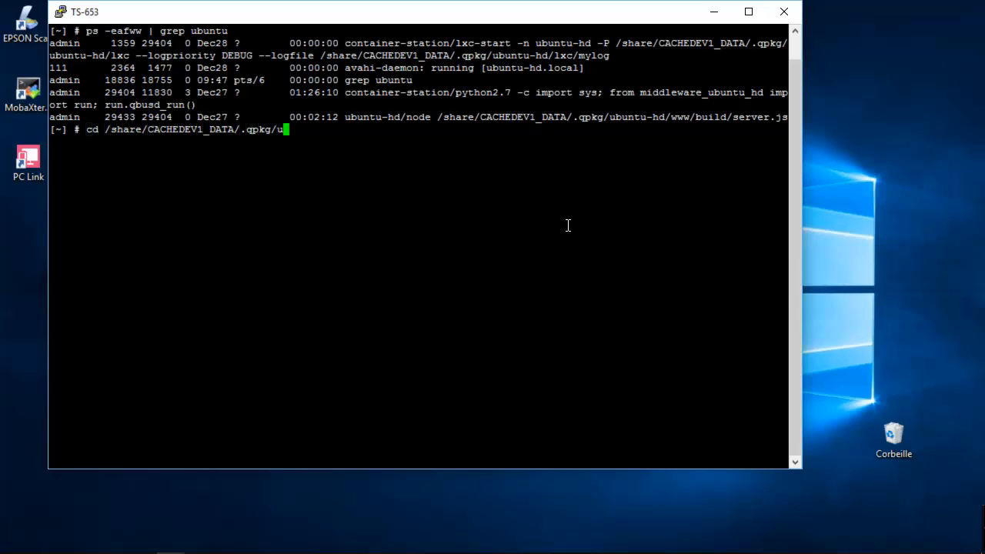
{"action": "type", "text": "buntu-hd/"}
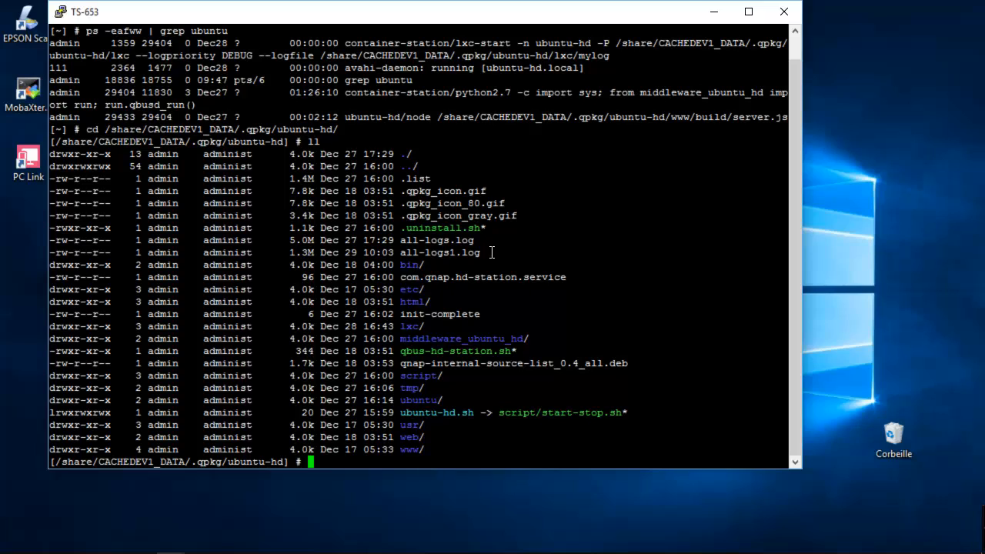
{"action": "mouse_move", "coordinate": [619, 263]}
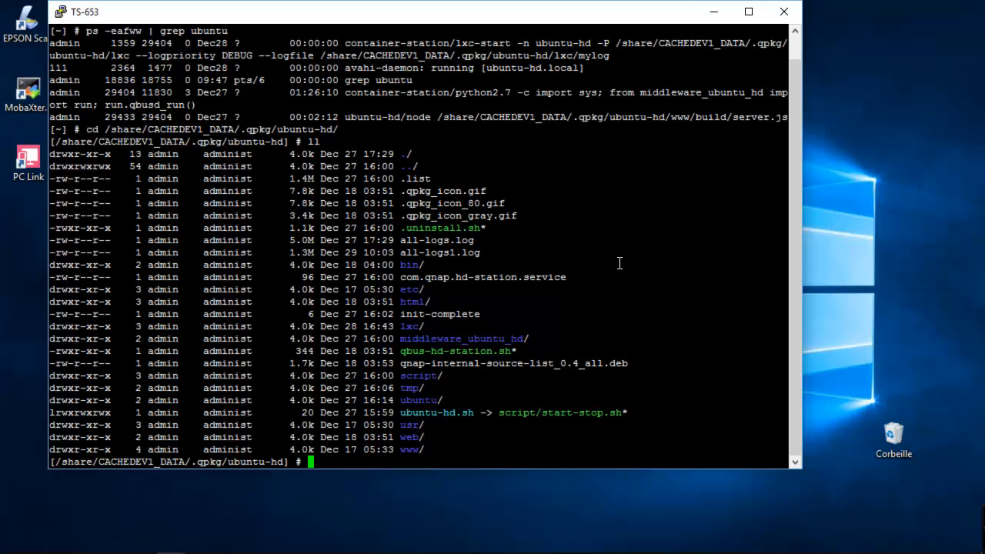
{"action": "type", "text": "ls u"}
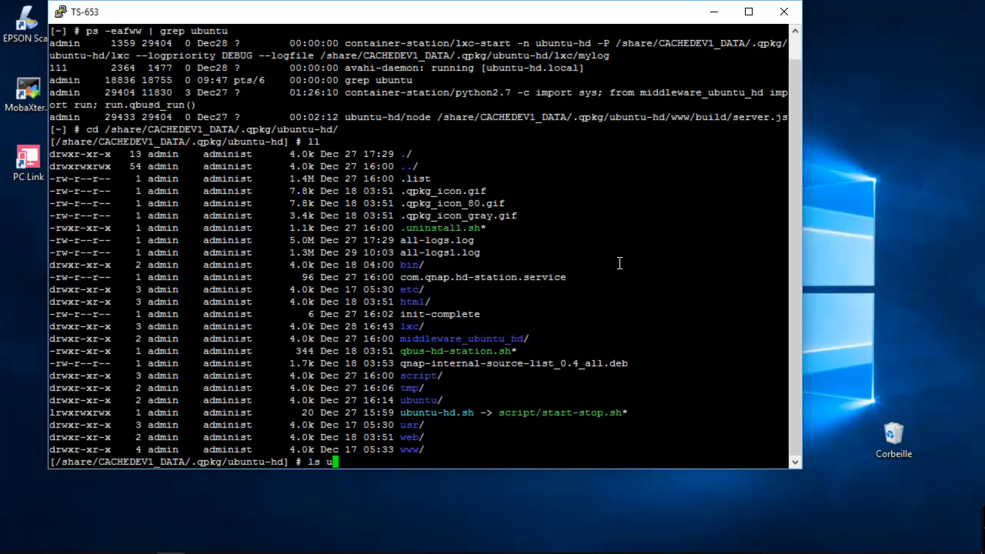
List the ubuntu folder's split image archives, then move into lxc/ubuntu-hd/.
{"action": "type", "text": "buntu"}
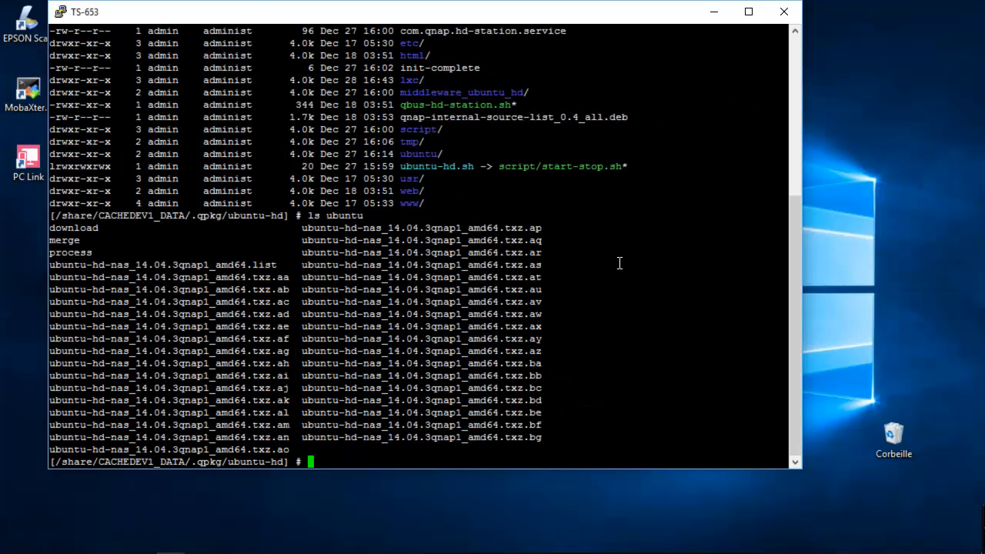
{"action": "mouse_move", "coordinate": [412, 237]}
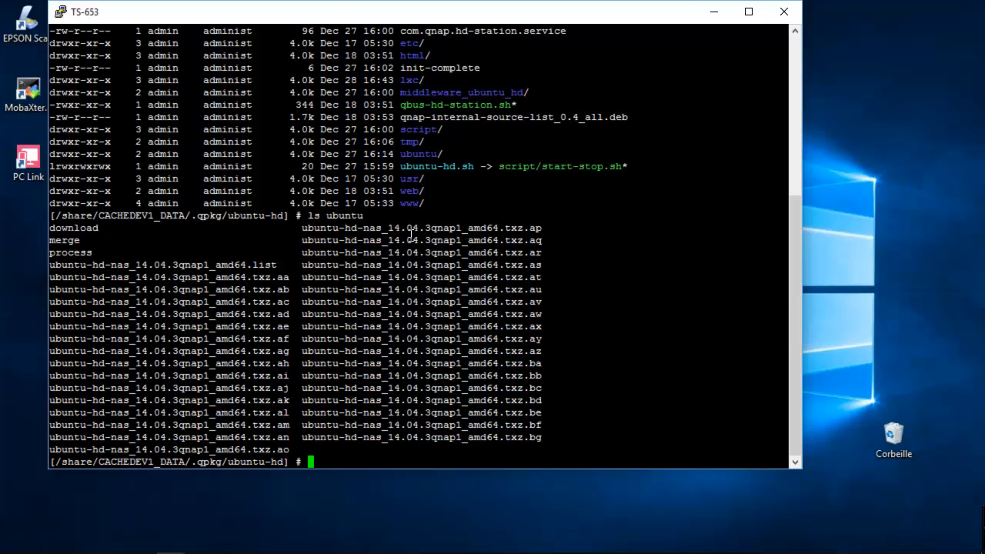
{"action": "mouse_move", "coordinate": [576, 394]}
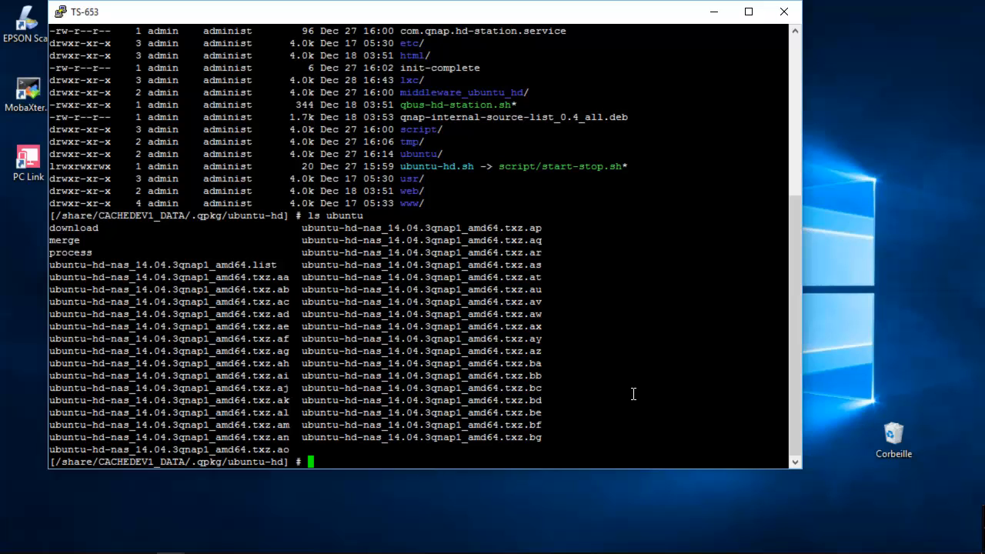
{"action": "type", "text": "cd lxc/ubuntu-hd/"}
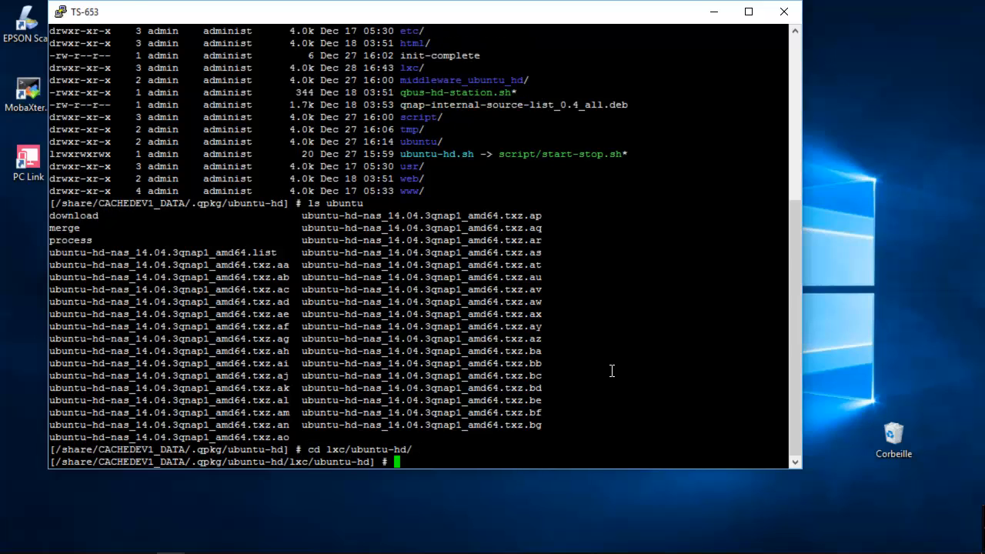
Run ll to show config, fstab, rootfs, mount scripts and ubuntu-hd.log.
{"action": "type", "text": "ll"}
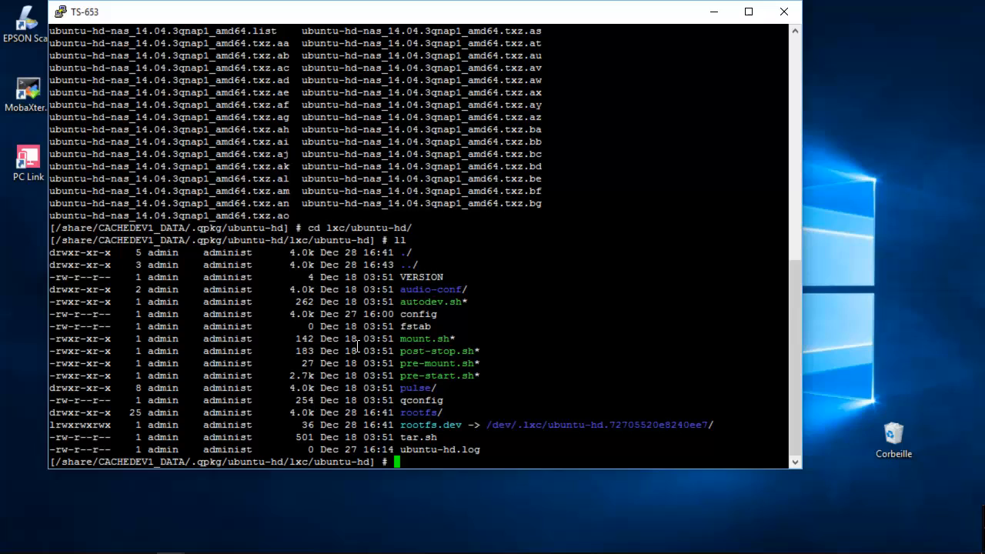
{"action": "mouse_move", "coordinate": [654, 296]}
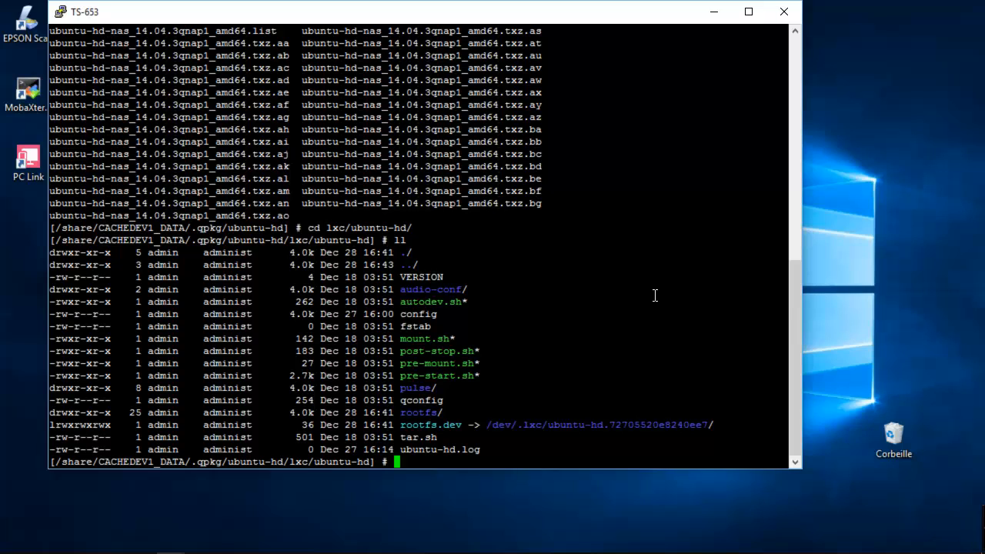
{"action": "mouse_move", "coordinate": [609, 296]}
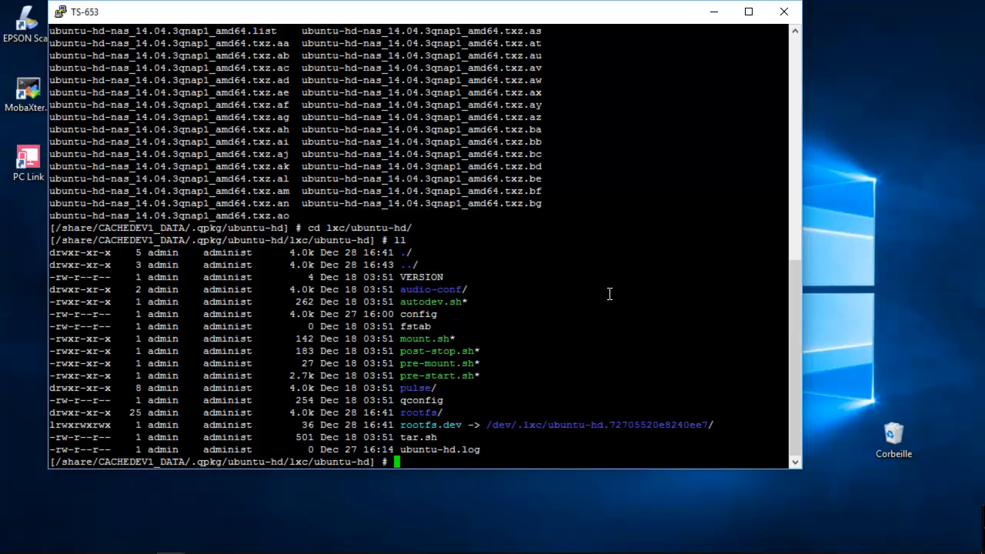
{"action": "mouse_move", "coordinate": [366, 428]}
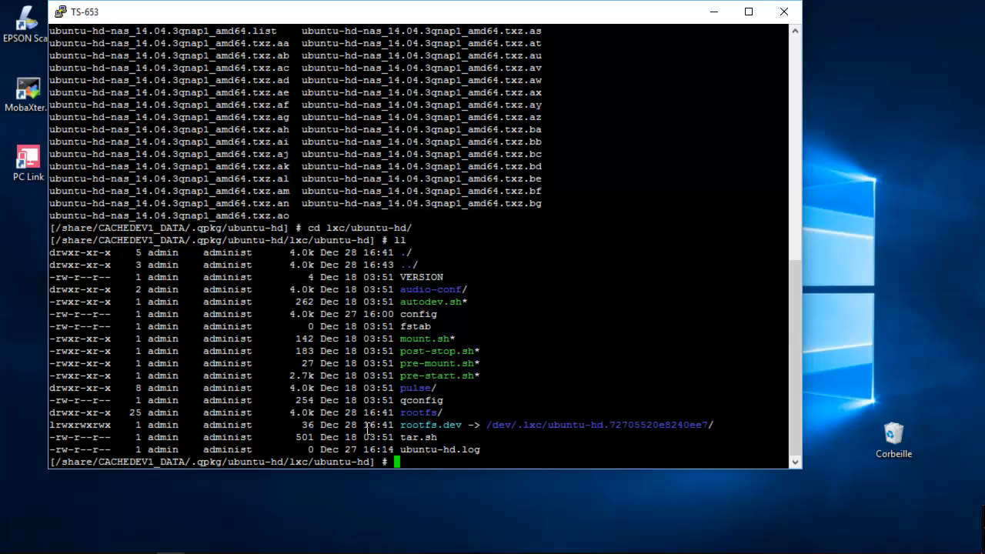
{"action": "mouse_move", "coordinate": [517, 394]}
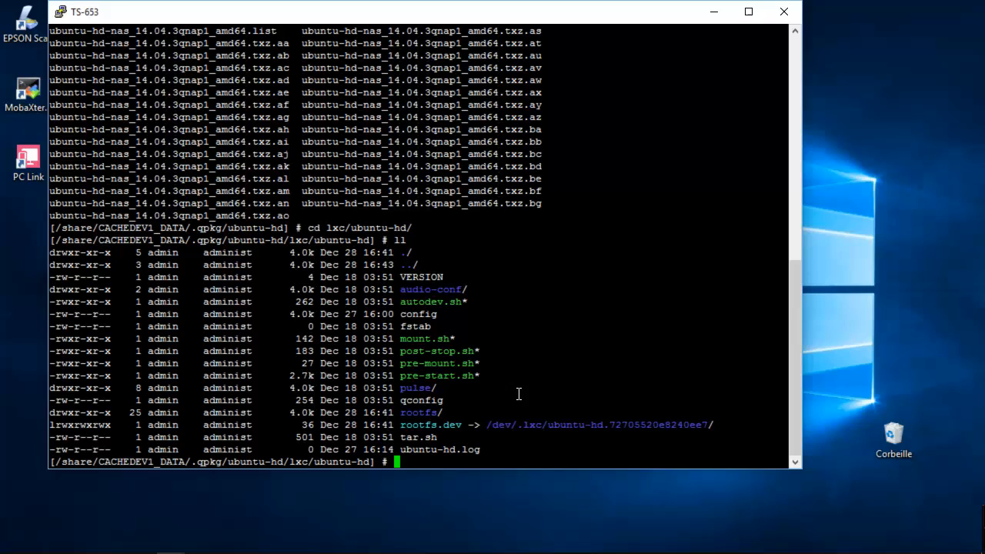
{"action": "mouse_move", "coordinate": [517, 377]}
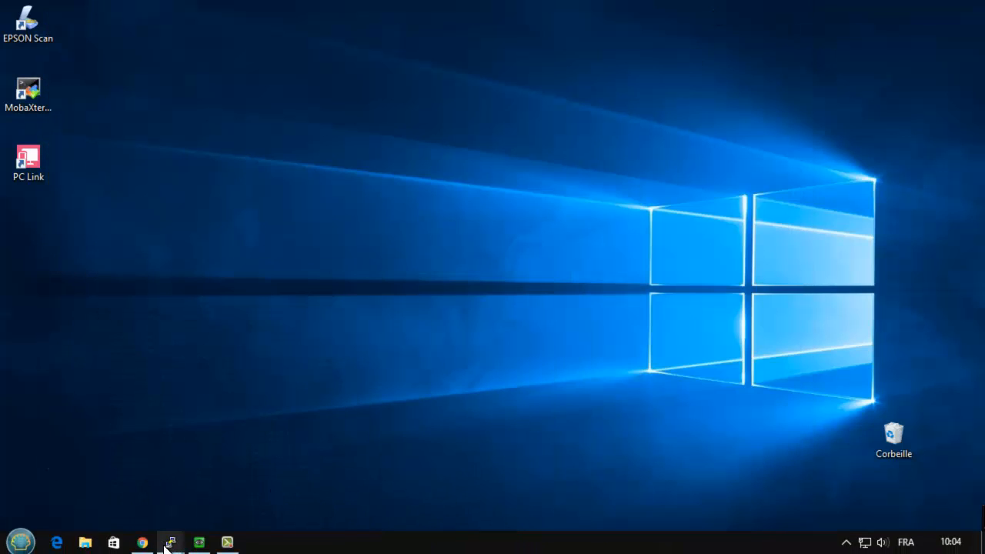
Restore the Ubuntu VNC session window from the taskbar.
{"action": "left_click", "coordinate": [199, 541]}
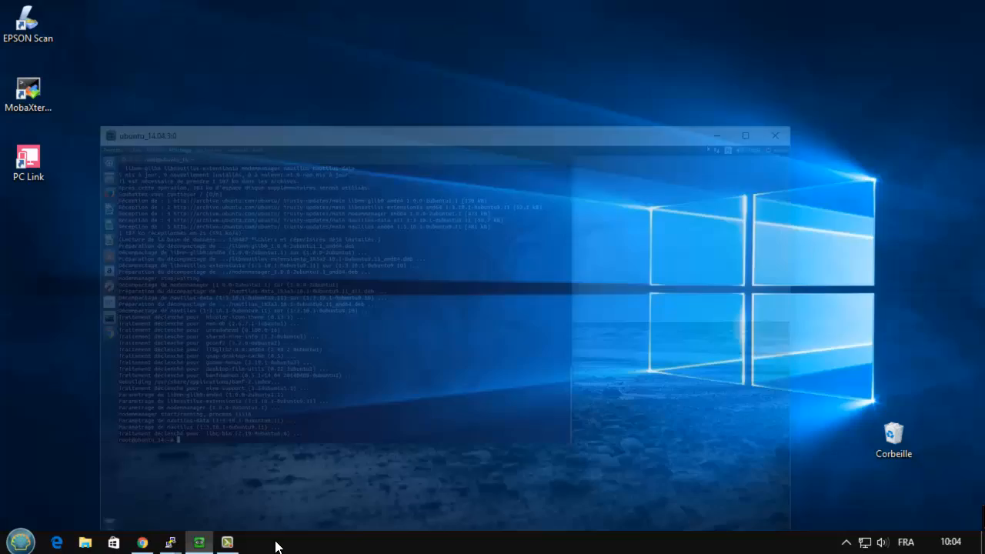